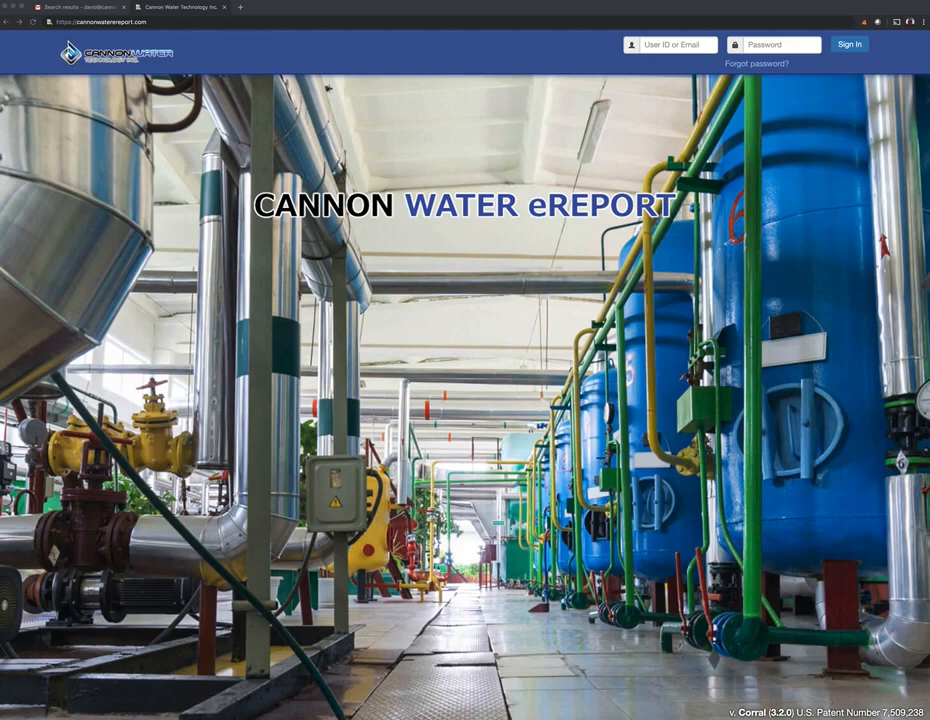
pyautogui.moveTo(494, 135)
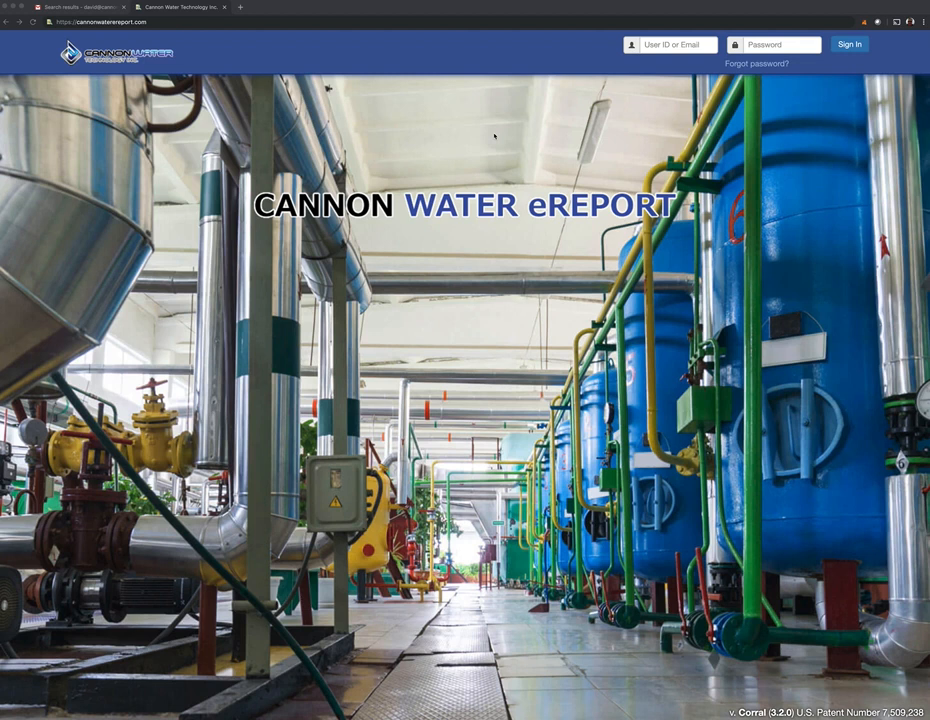
pyautogui.moveTo(318, 37)
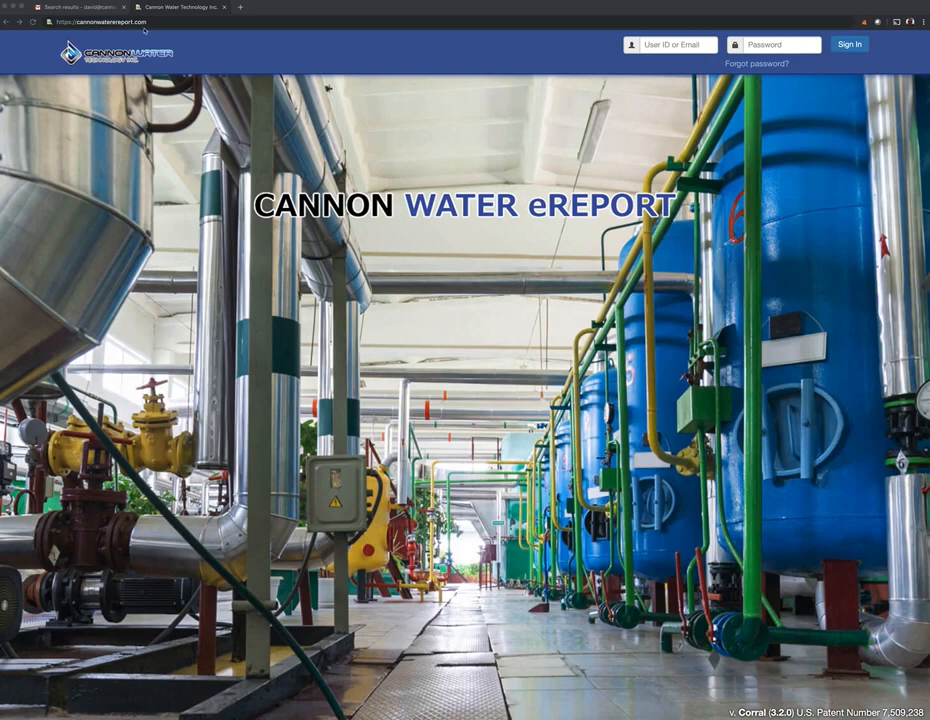
# Sign in to eReport as user 'joel' with the operator password
pyautogui.click(675, 44)
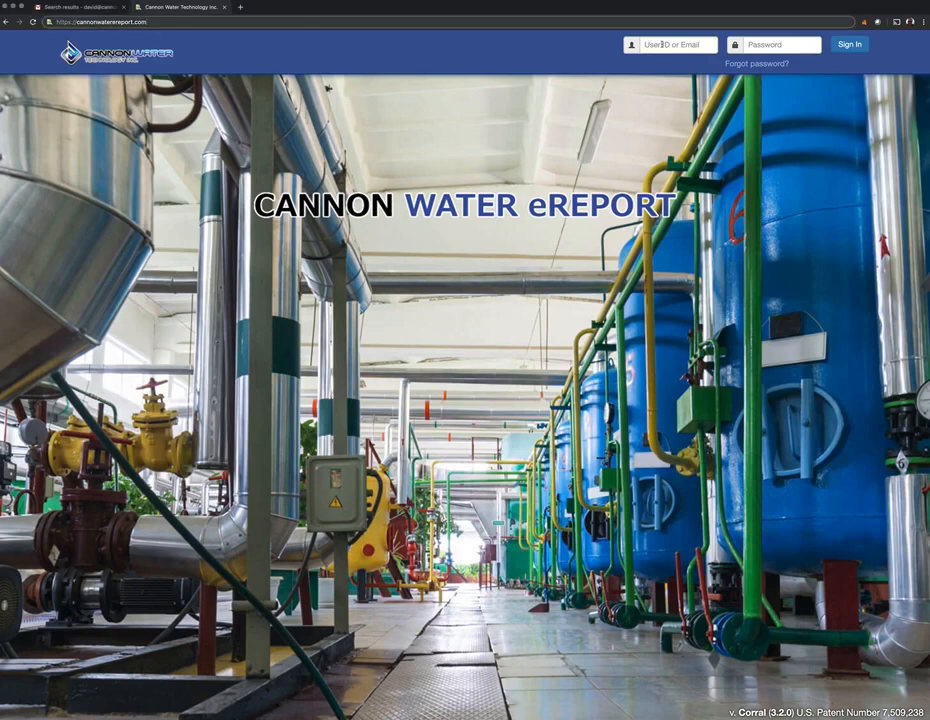
pyautogui.click(678, 44)
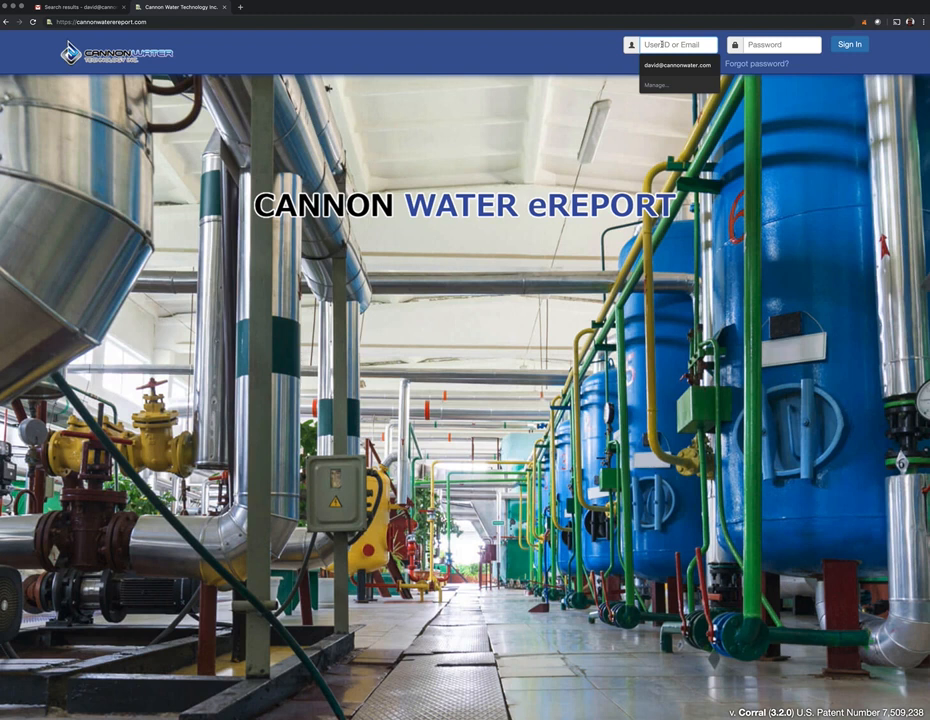
pyautogui.write('joel')
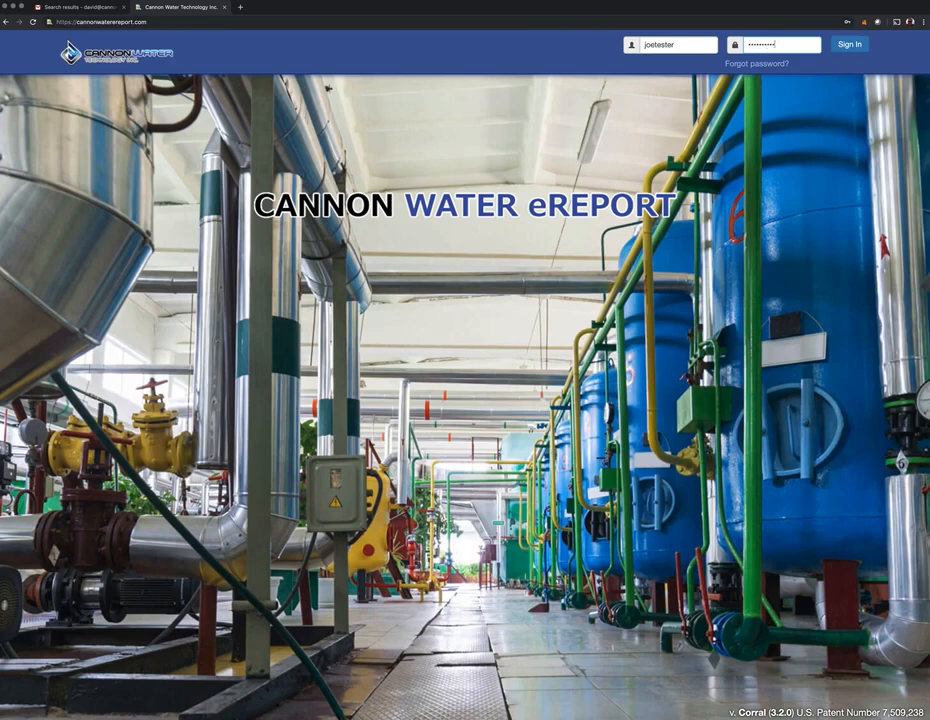
pyautogui.click(848, 44)
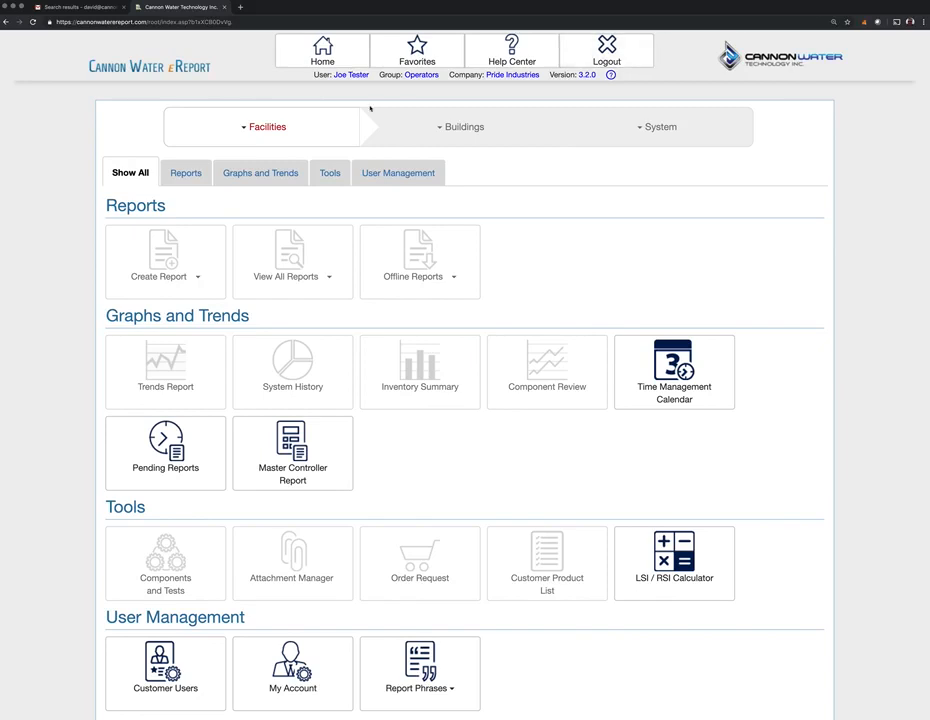
pyautogui.moveTo(266, 126)
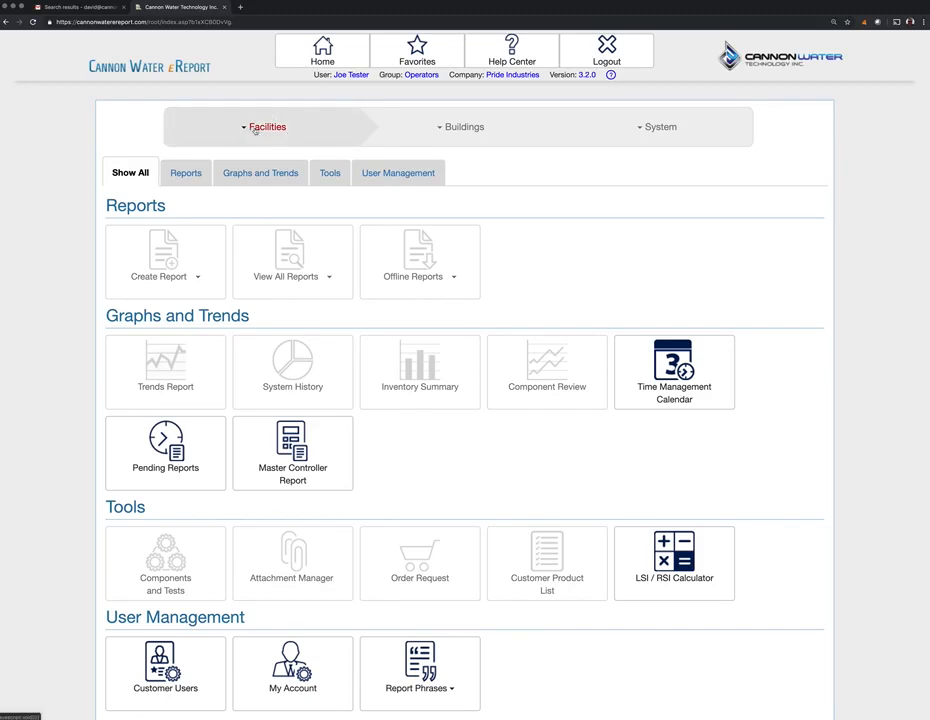
# Select the 10-O1 BF Sisk Courthouse (Fresno) facility from the Facilities list
pyautogui.click(266, 126)
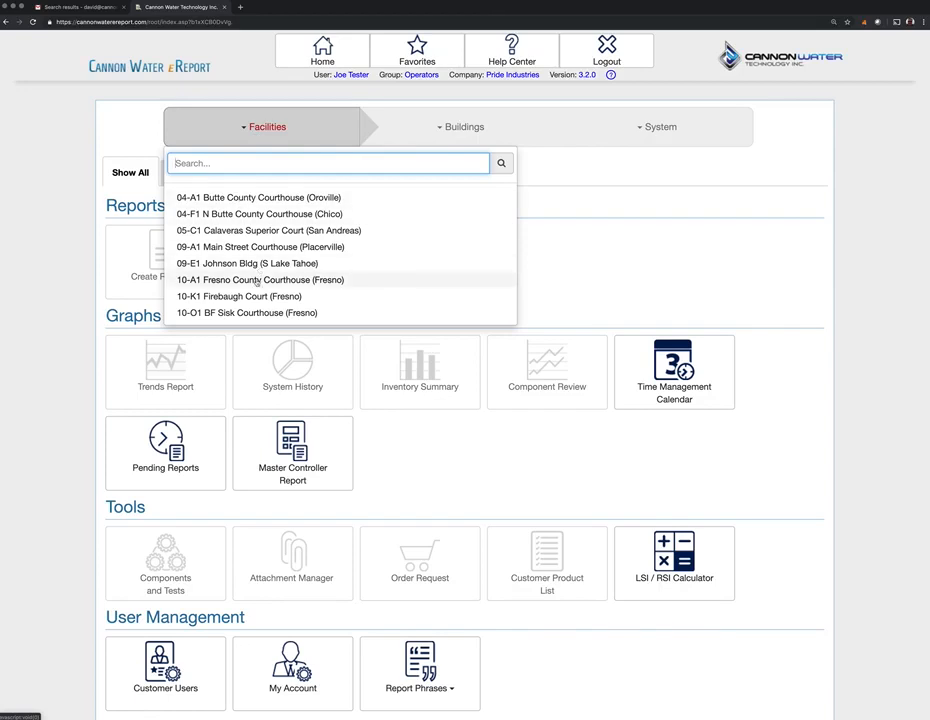
pyautogui.scroll(-3)
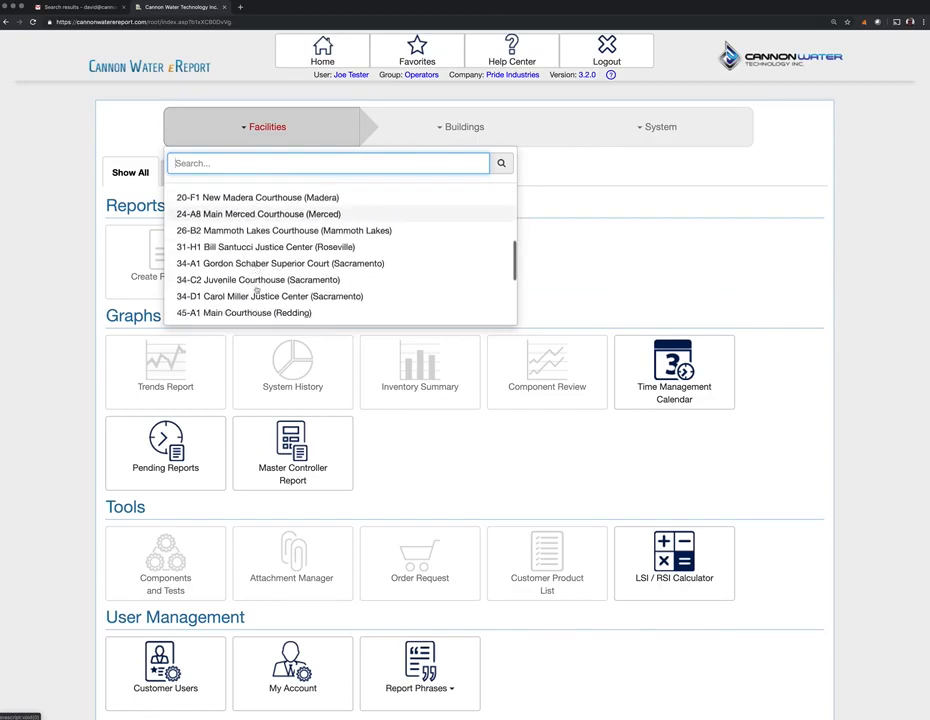
pyautogui.scroll(-3)
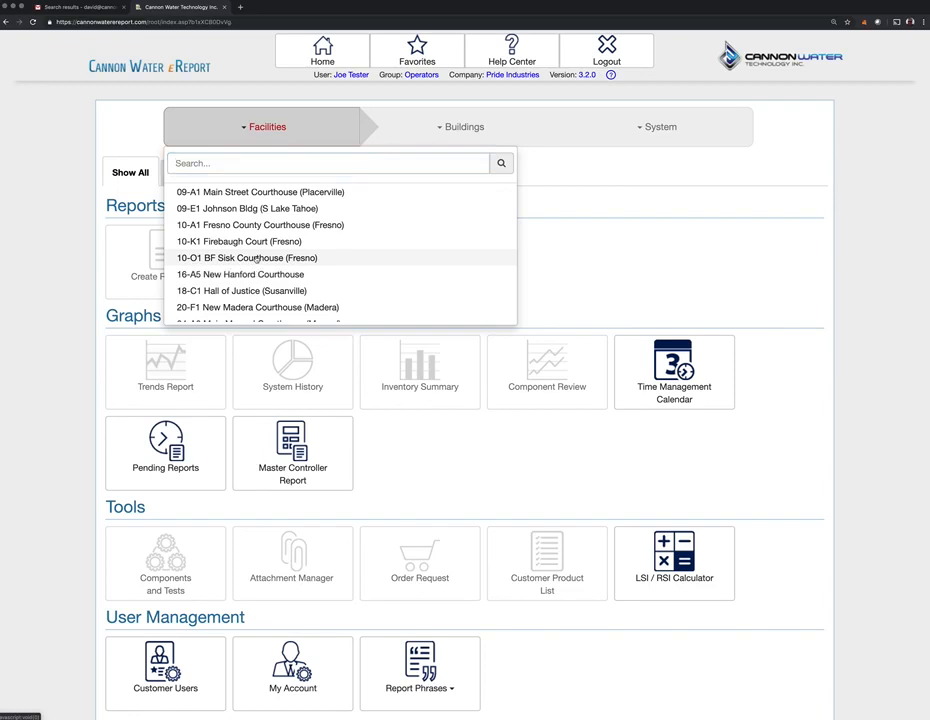
pyautogui.click(247, 258)
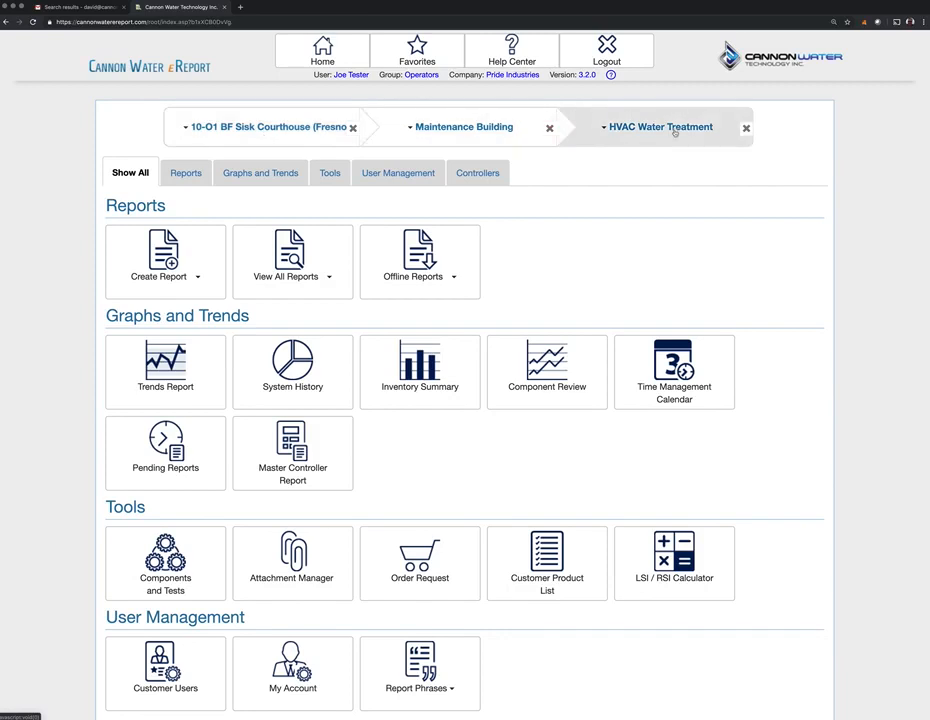
# Start a new report from the HVAC Water Treatment dashboard
pyautogui.scroll(-3)
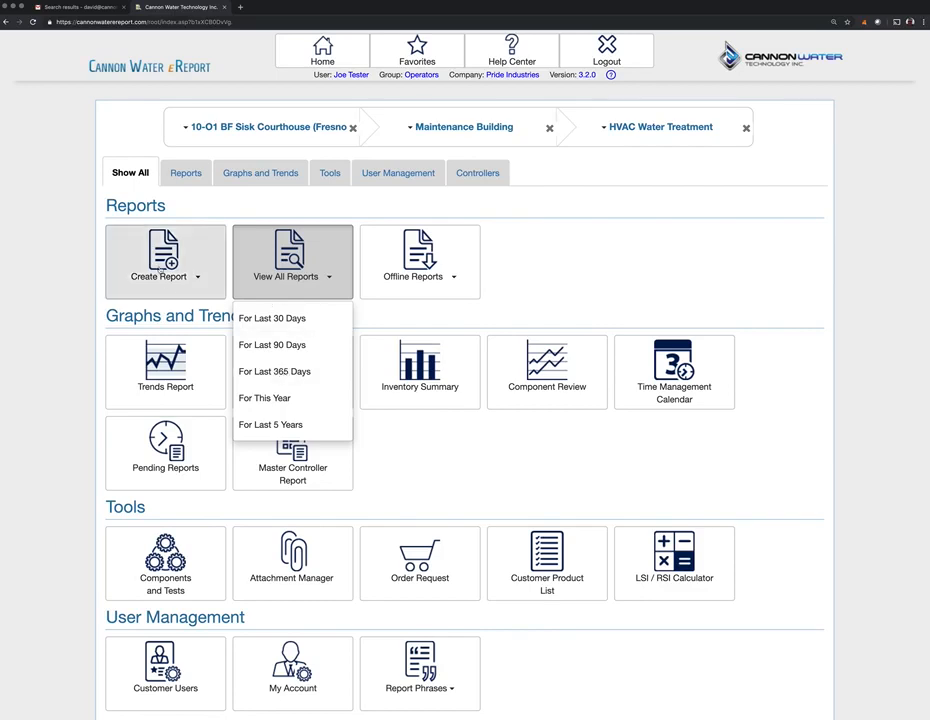
pyautogui.click(165, 261)
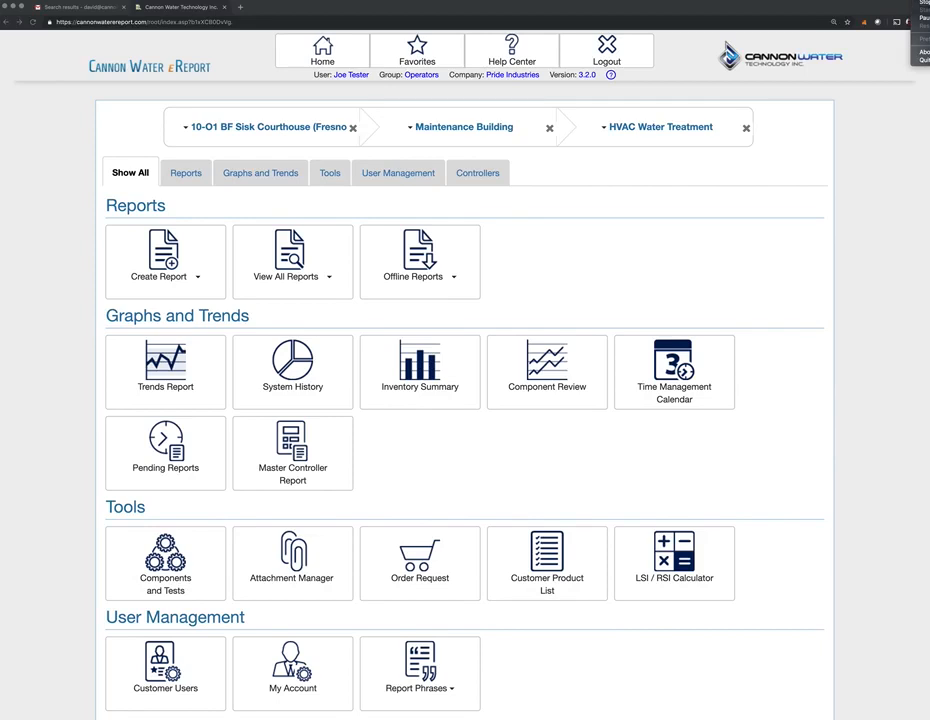
pyautogui.moveTo(158, 261)
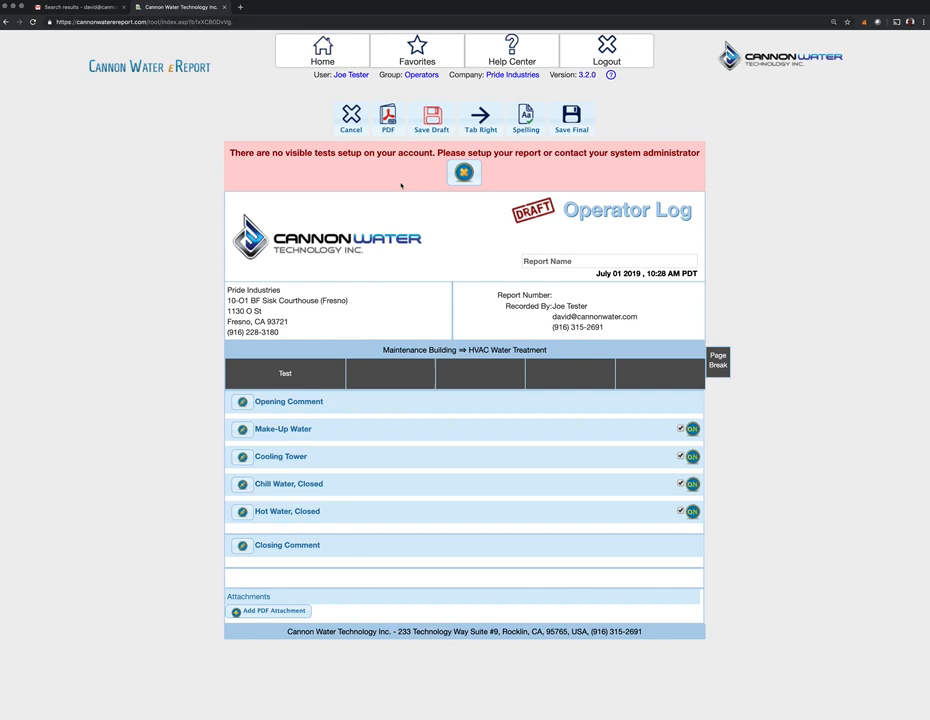
# Cancel the empty report and show all reports for HVAC Water Treatment
pyautogui.click(463, 172)
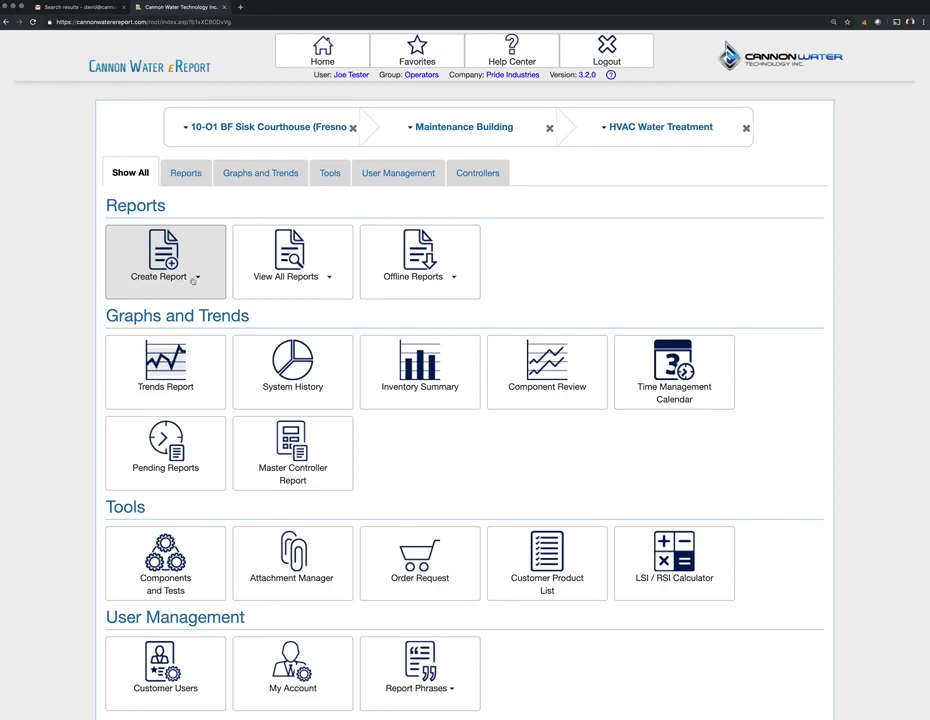
pyautogui.moveTo(293, 276)
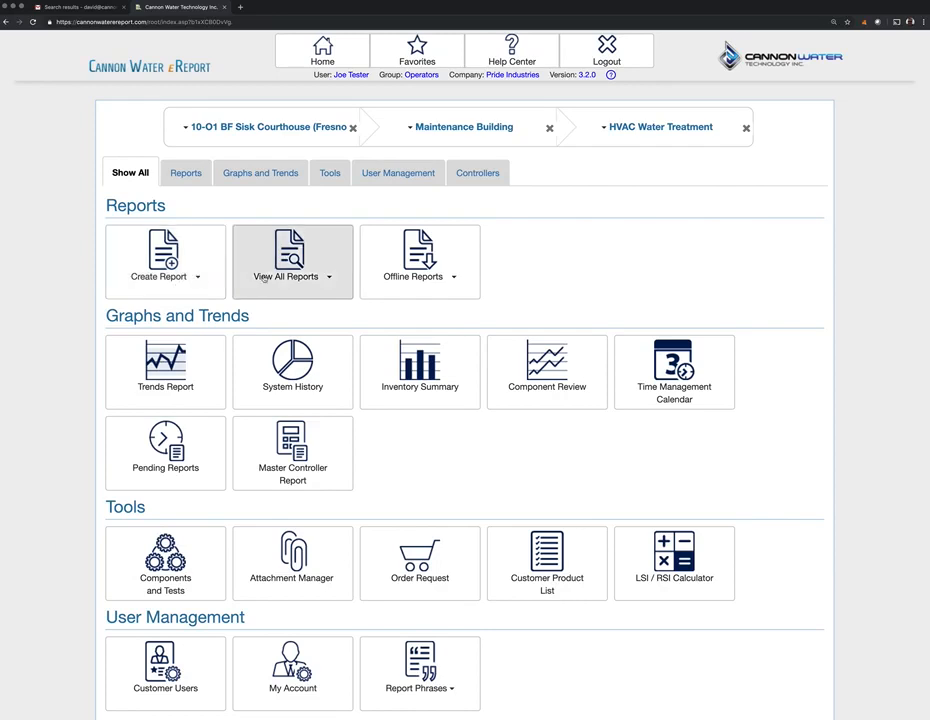
pyautogui.click(292, 261)
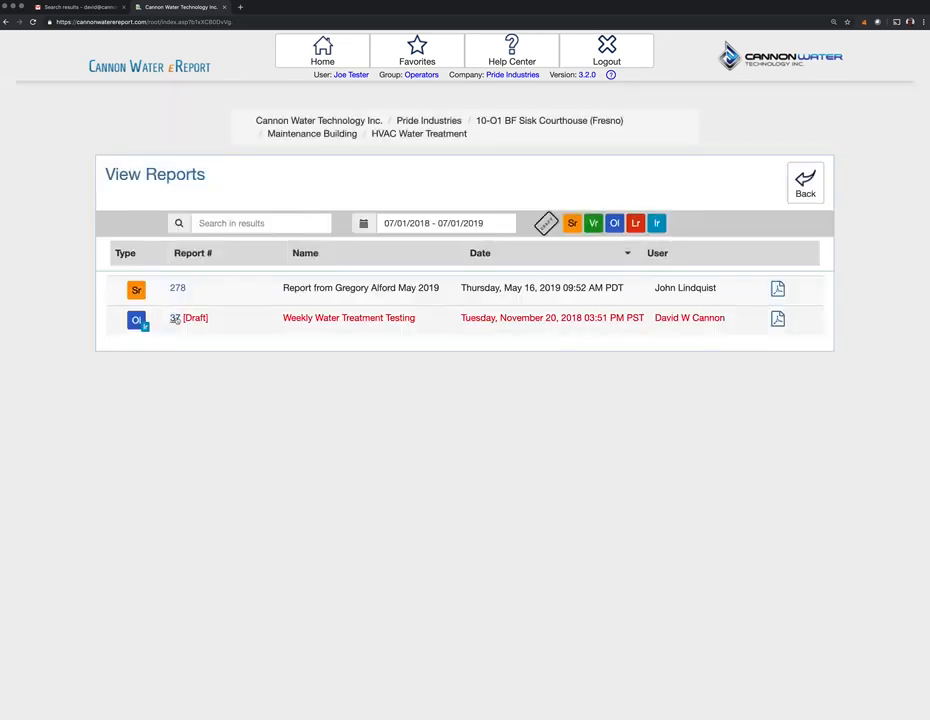
# Open draft report 37, Weekly Water Treatment Testing, in preview
pyautogui.click(348, 317)
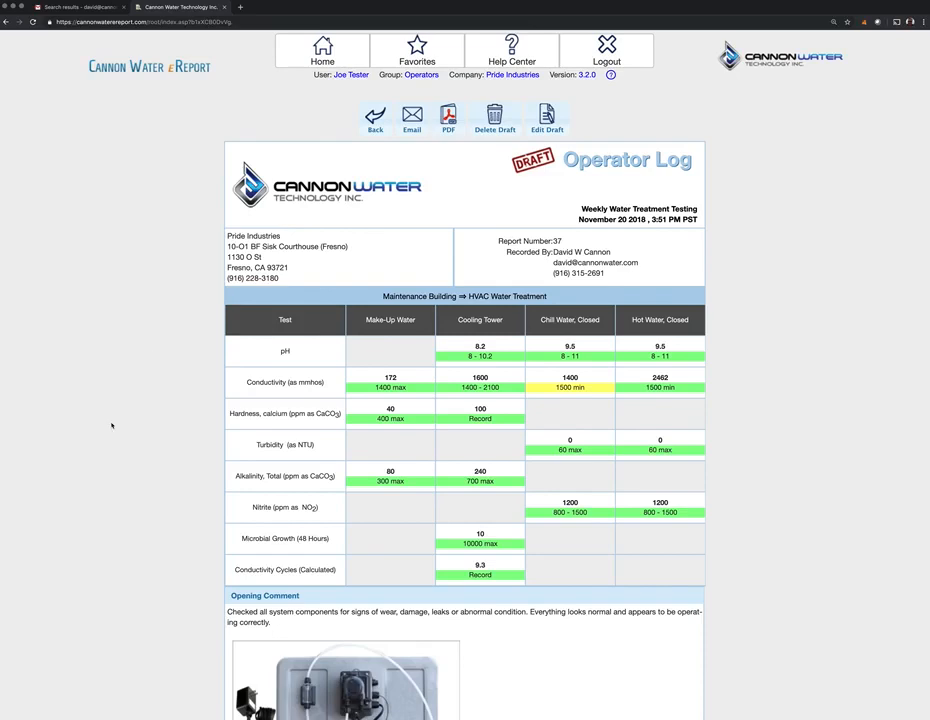
pyautogui.moveTo(172, 480)
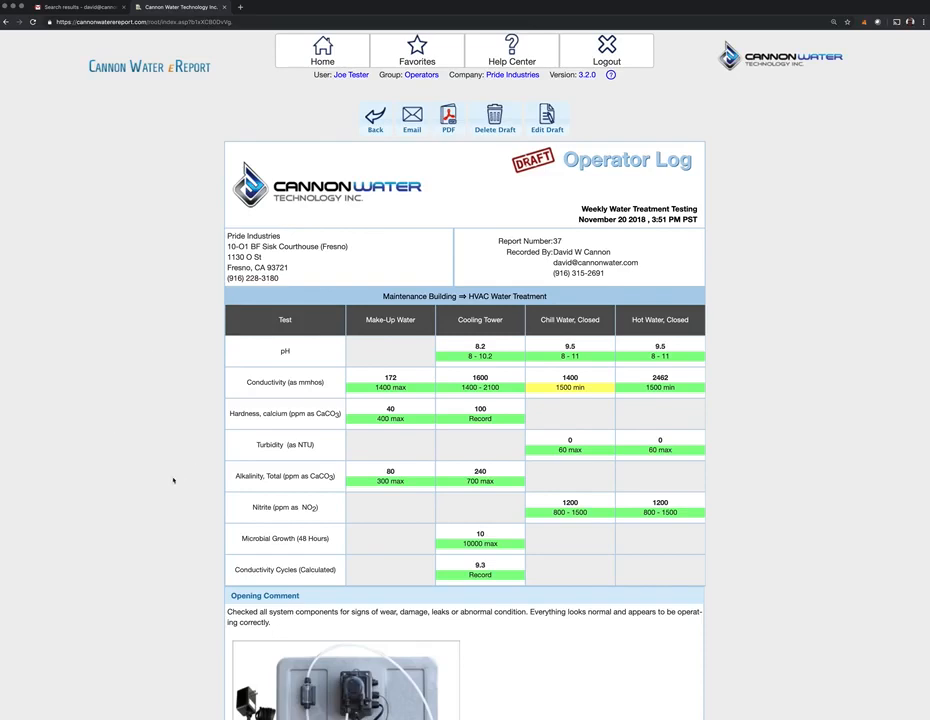
pyautogui.moveTo(128, 434)
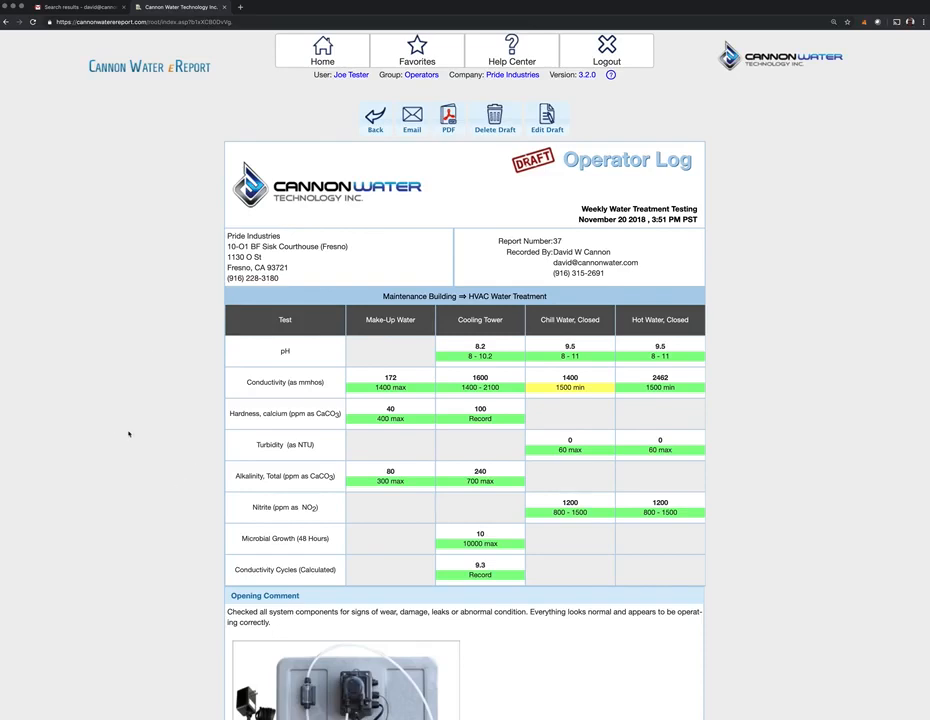
pyautogui.moveTo(192, 368)
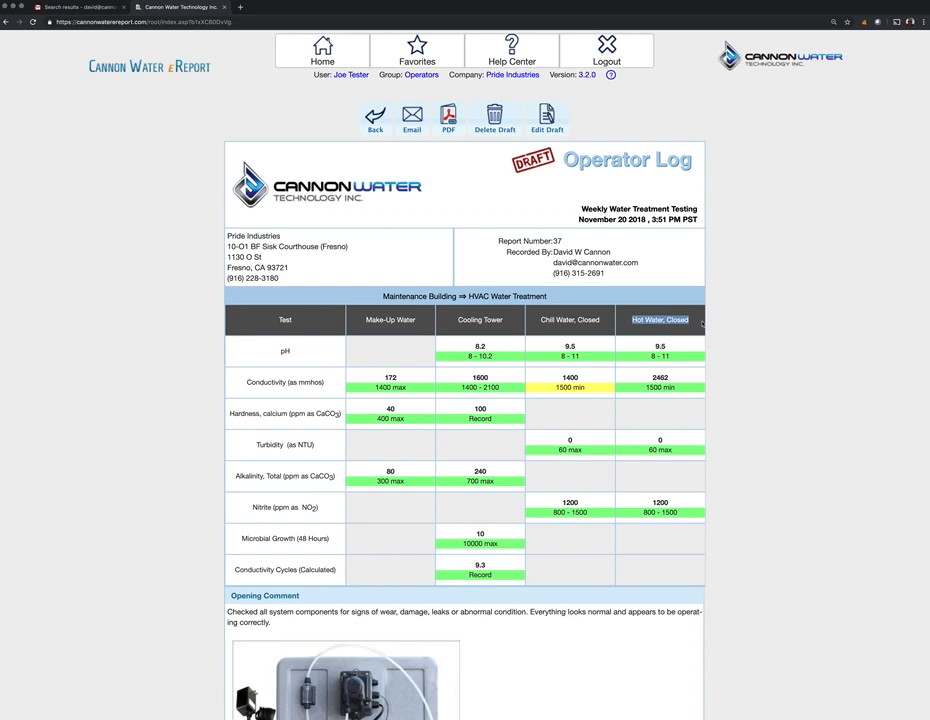
pyautogui.moveTo(645, 346)
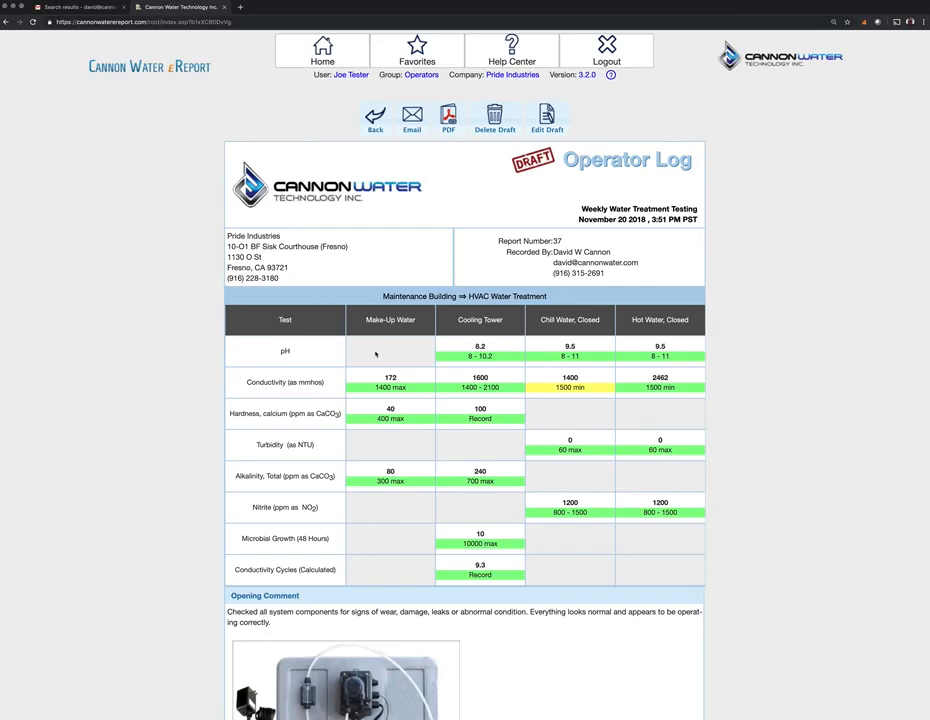
pyautogui.moveTo(459, 193)
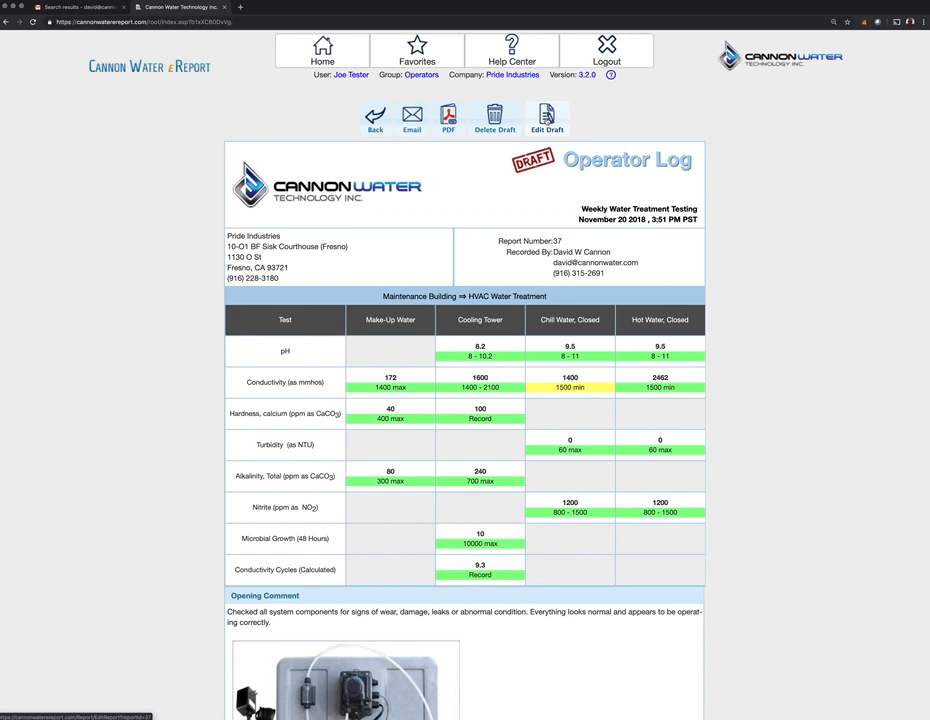
# Edit the draft, entering pH 9.2 for Cooling Tower and 6 for Hot Water, Closed
pyautogui.click(547, 118)
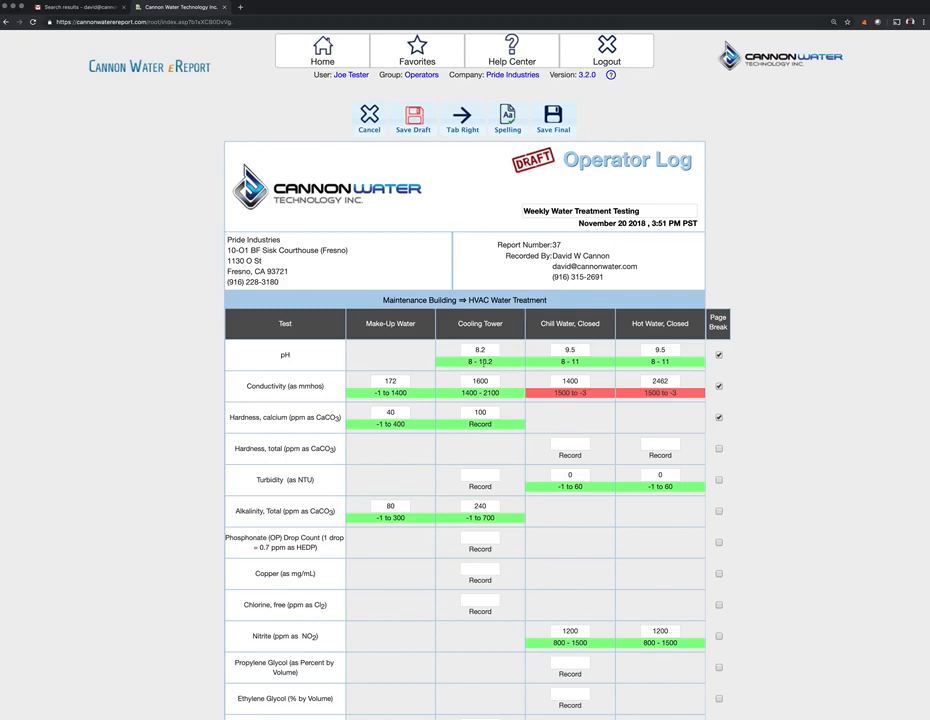
pyautogui.click(480, 349)
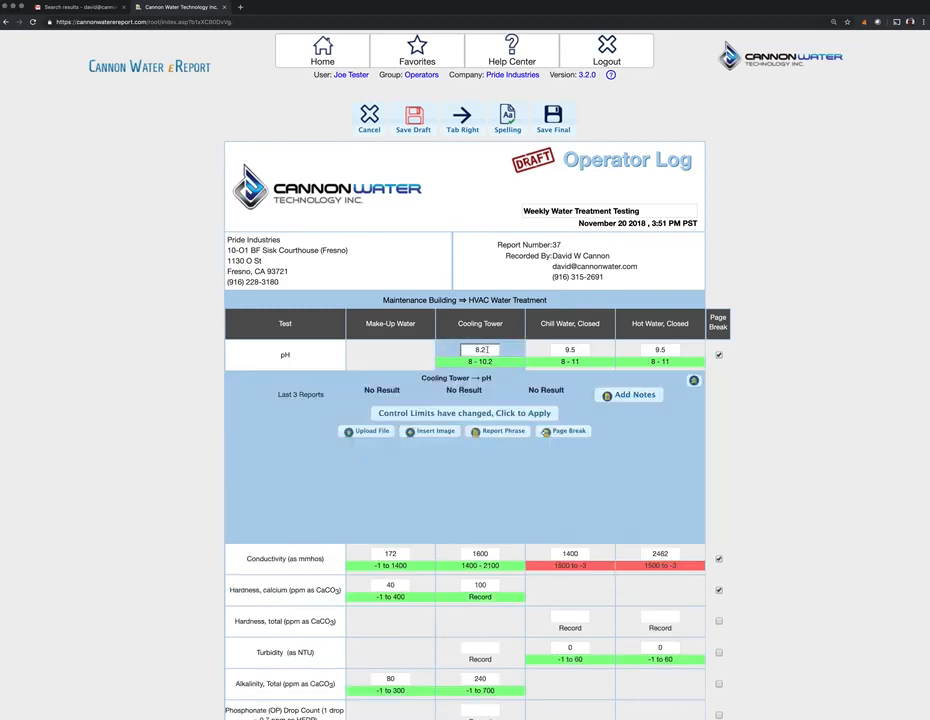
pyautogui.click(629, 394)
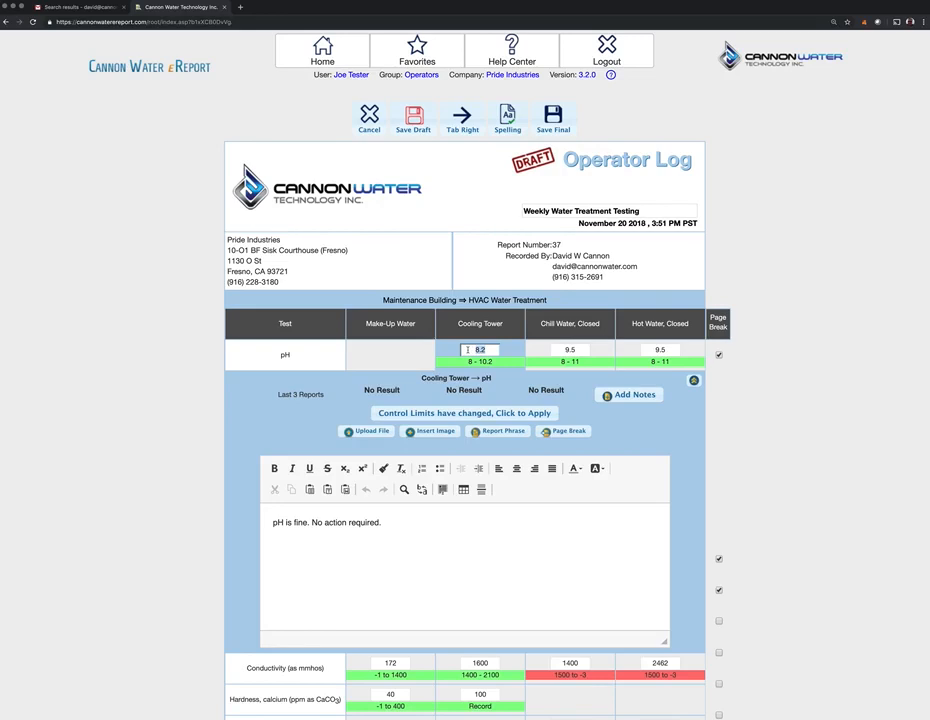
pyautogui.write('9.2')
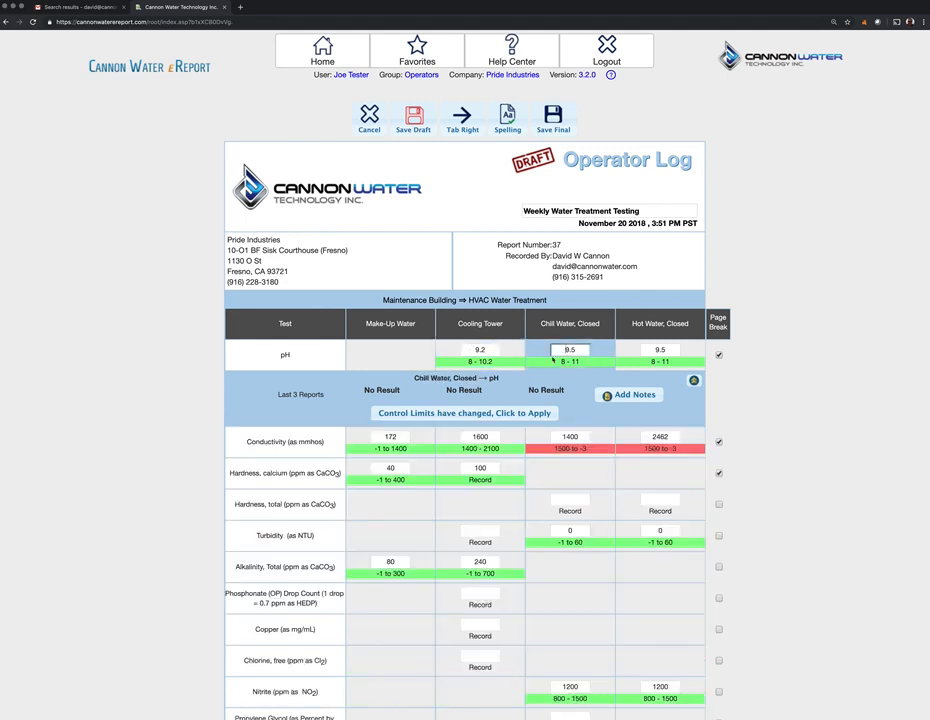
pyautogui.click(569, 349)
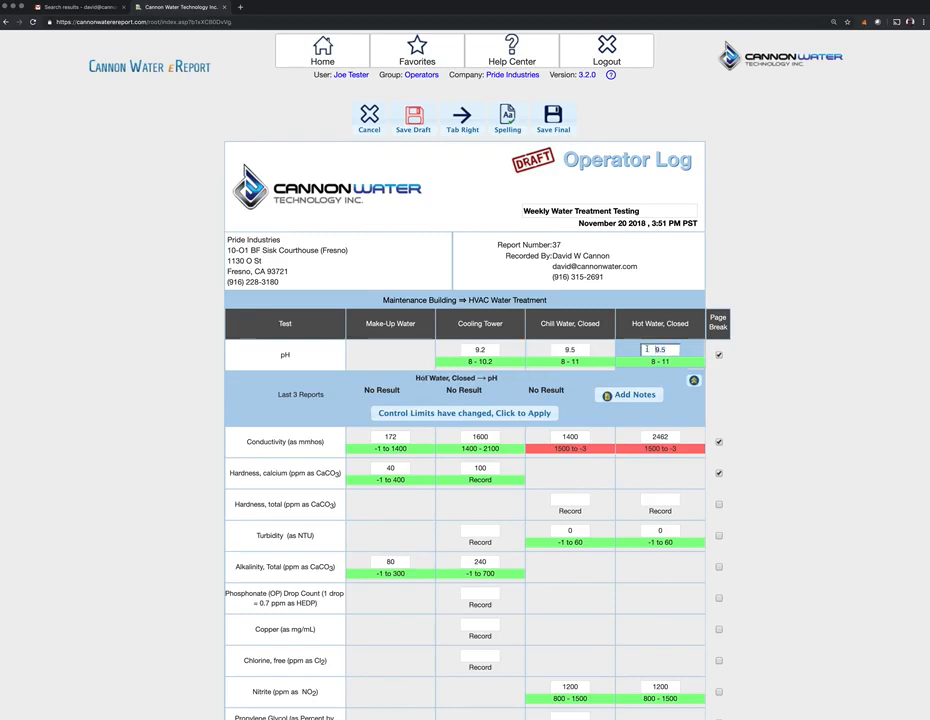
pyautogui.write('8')
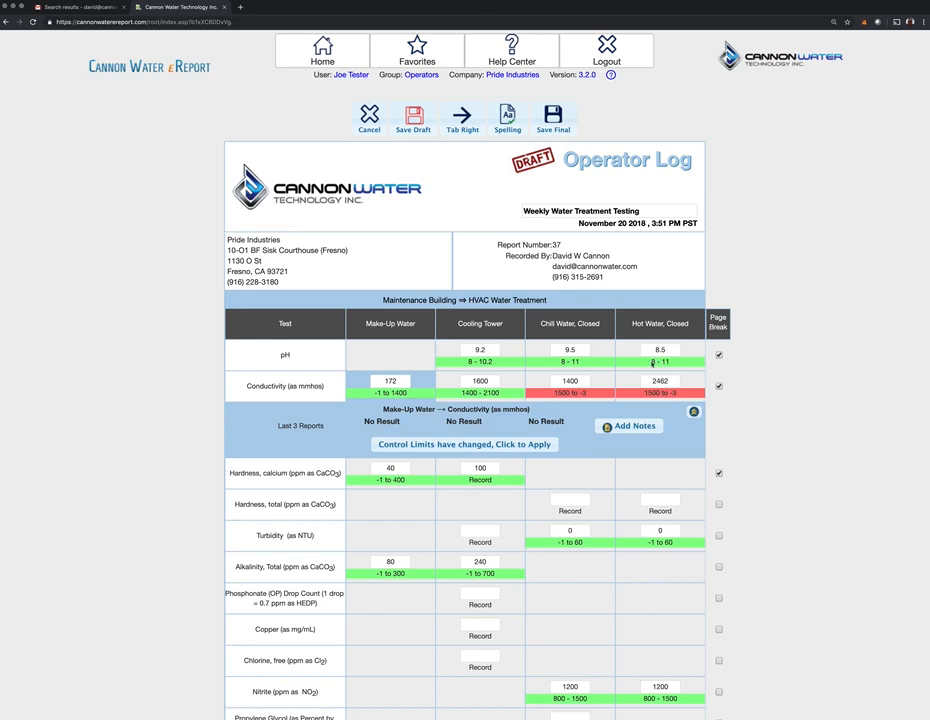
pyautogui.click(659, 350)
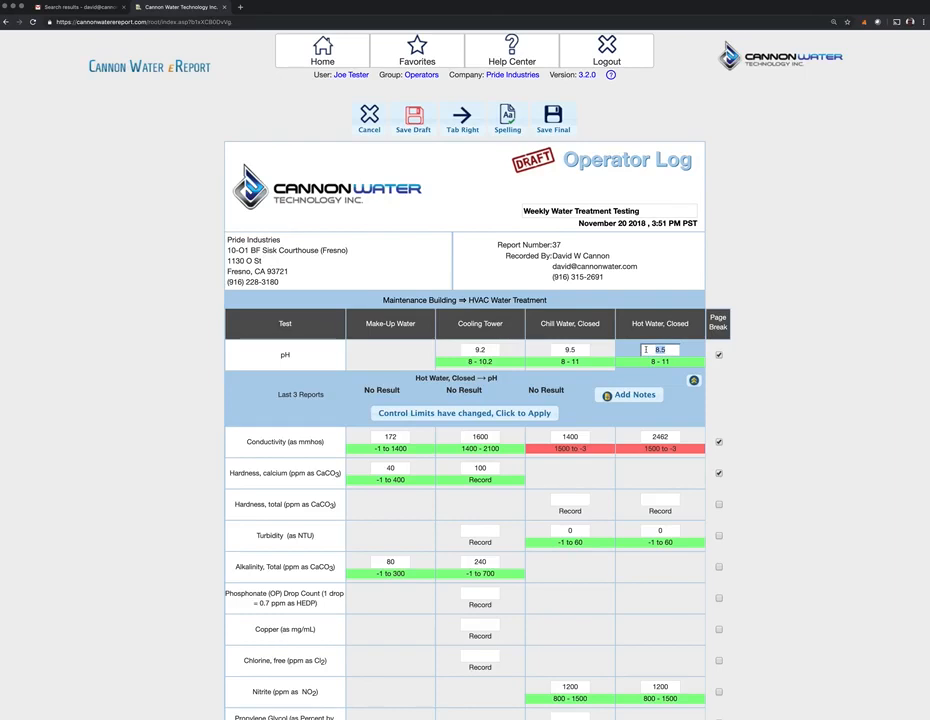
pyautogui.write('6')
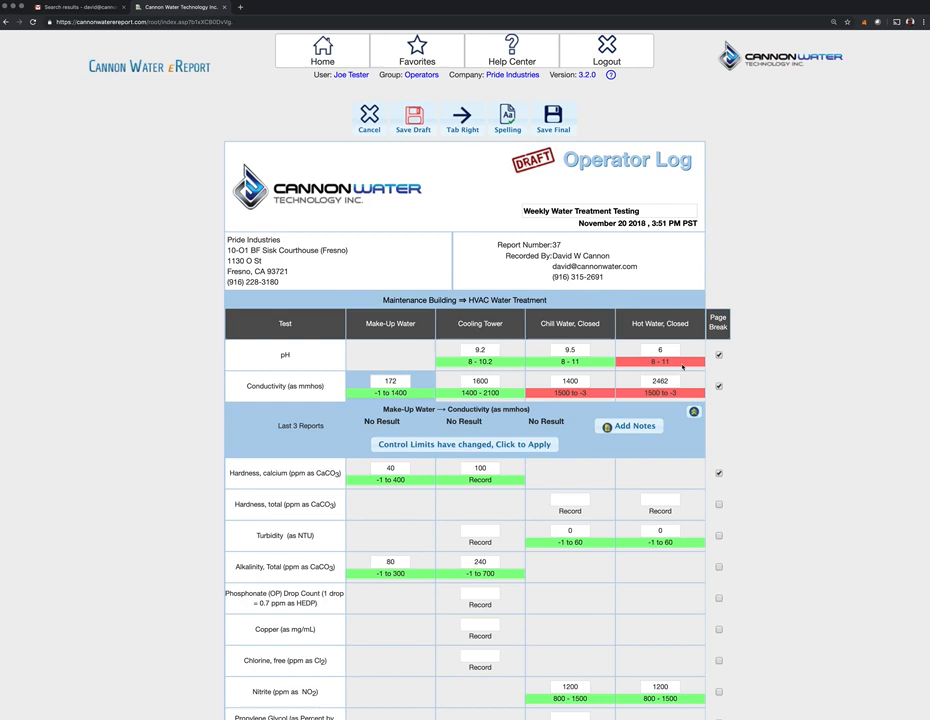
# Write 'pH is very low. Need to address issue.' as the Hot Water pH note
pyautogui.click(659, 355)
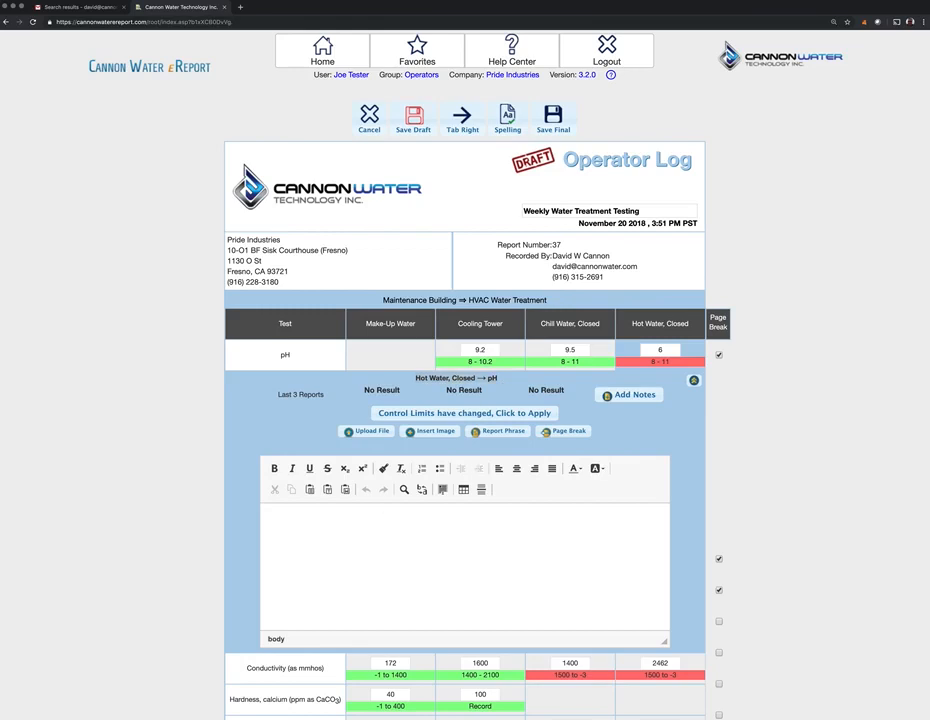
pyautogui.write('pH is very (')
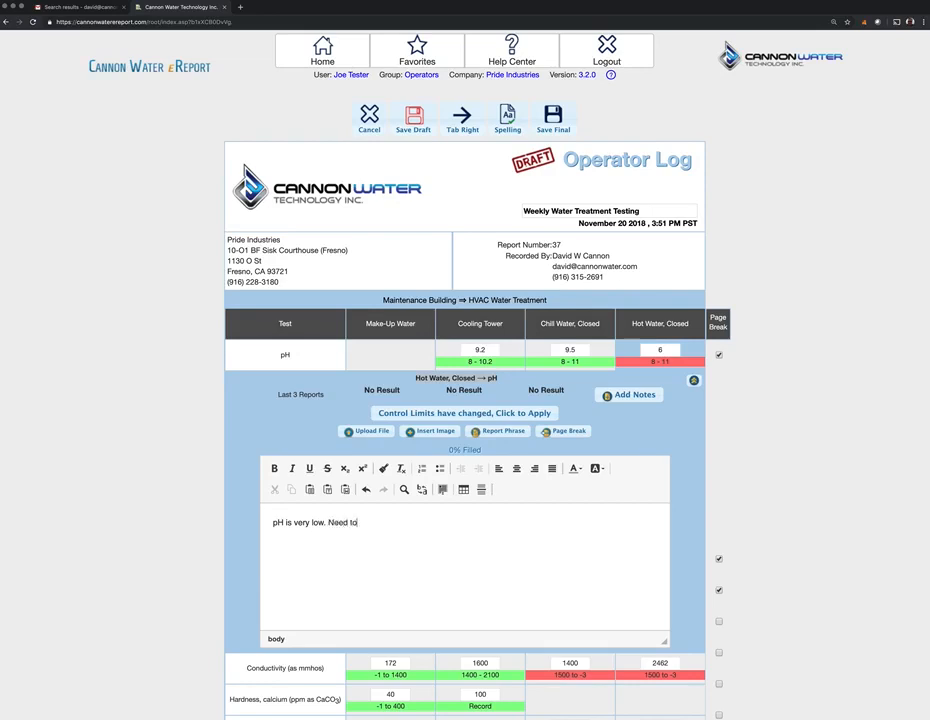
pyautogui.write('address issue.')
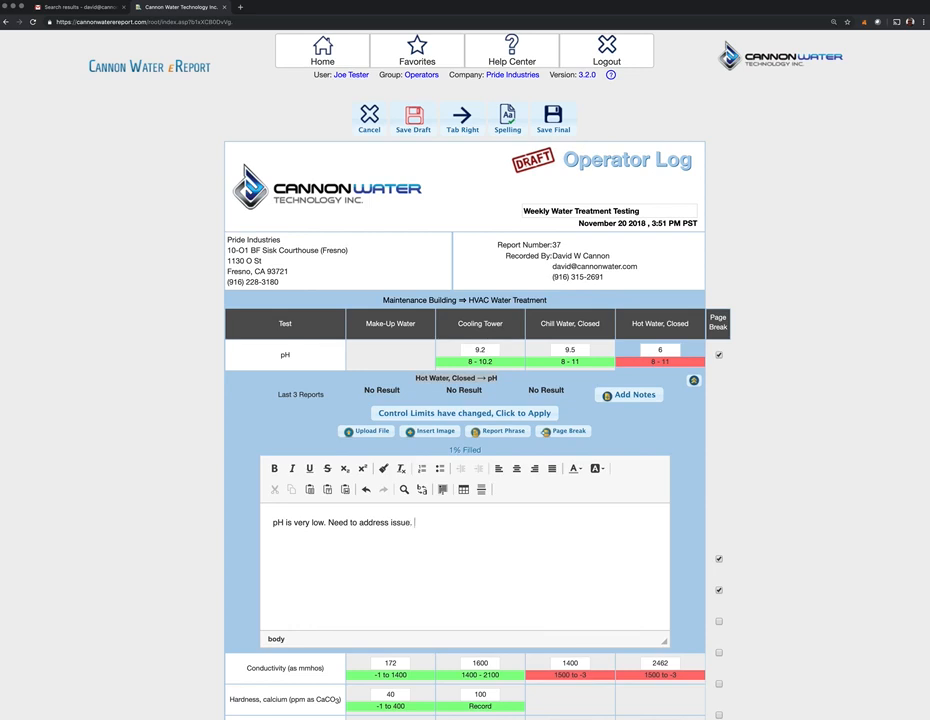
pyautogui.moveTo(623, 559)
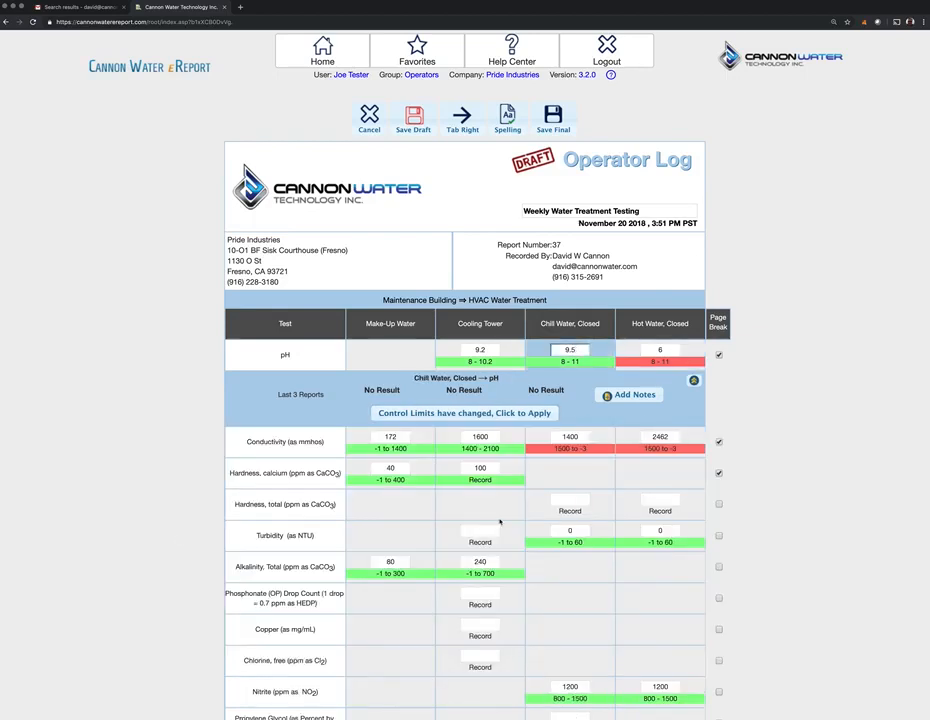
pyautogui.scroll(-3)
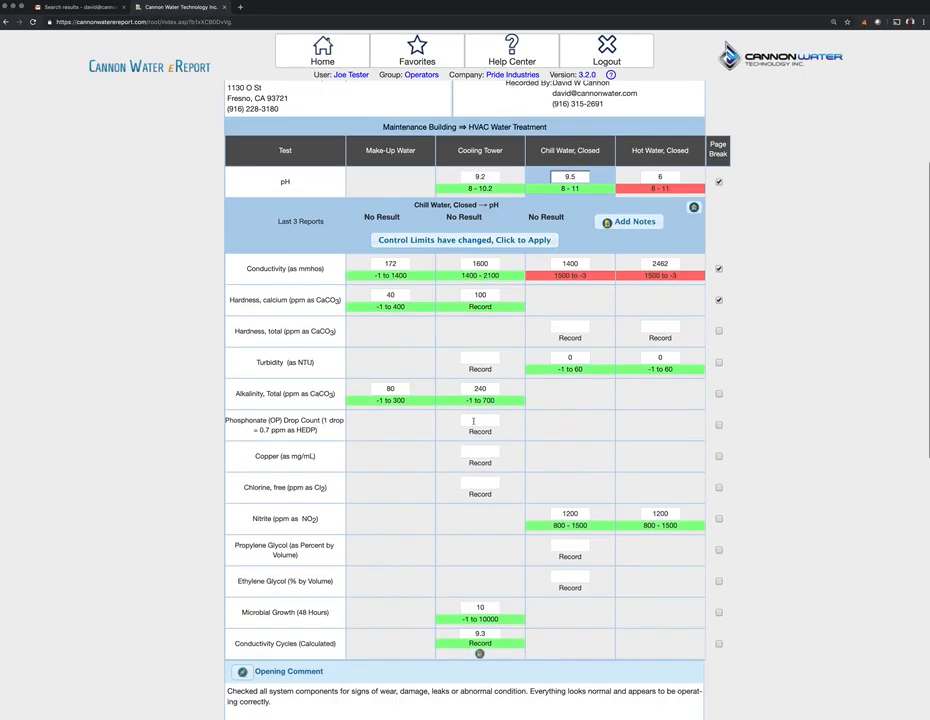
pyautogui.scroll(-3)
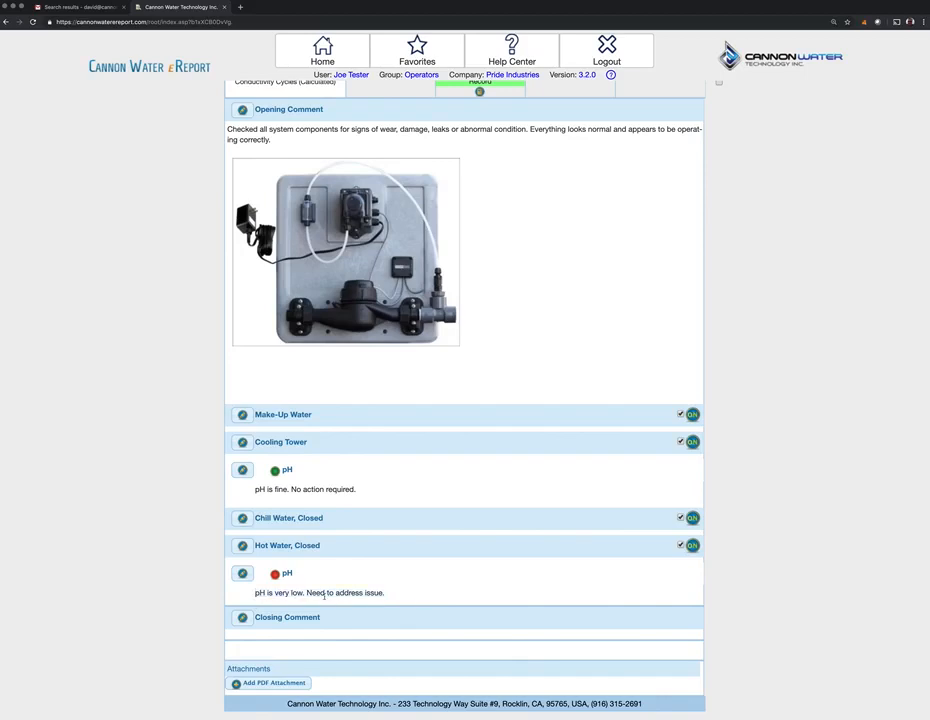
pyautogui.moveTo(311, 589)
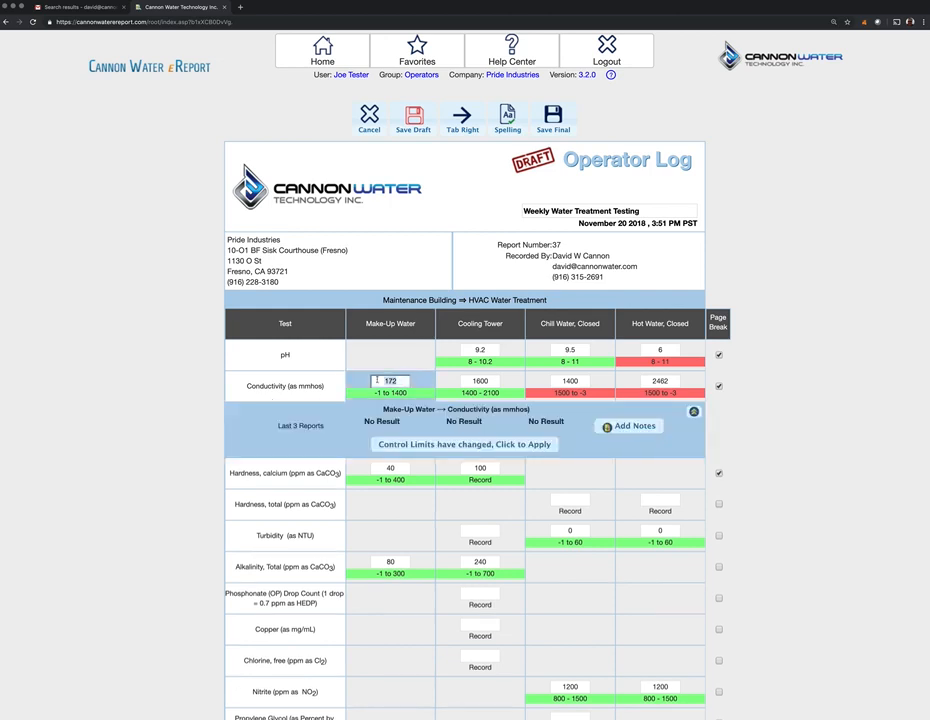
# Enter conductivity 150 for Make-Up Water, 1500 for Cooling Tower and 1400 for Hot Water
pyautogui.write('150')
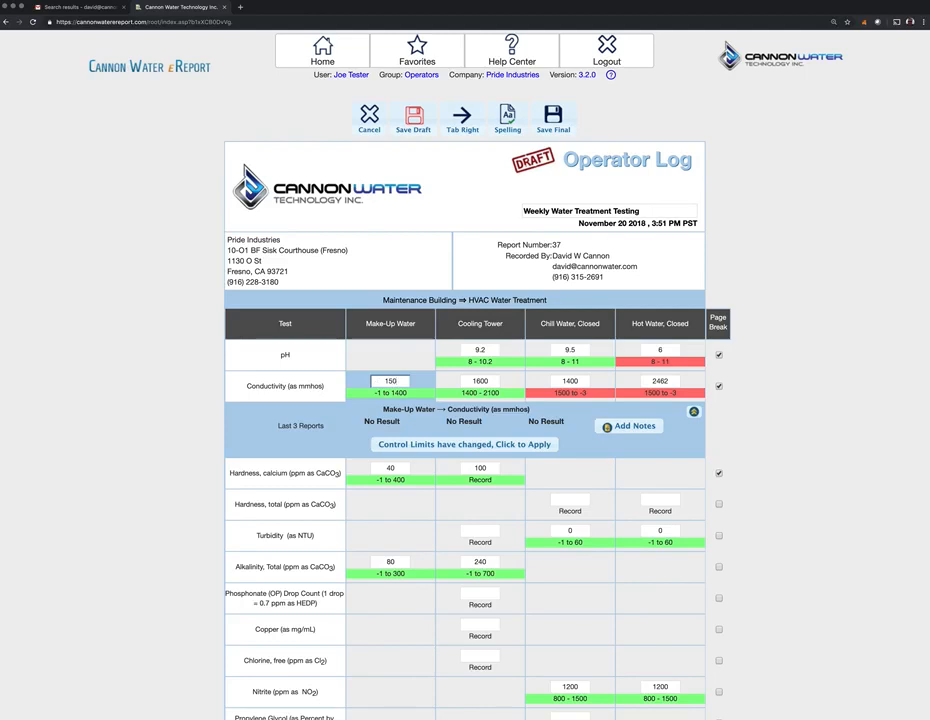
pyautogui.click(480, 381)
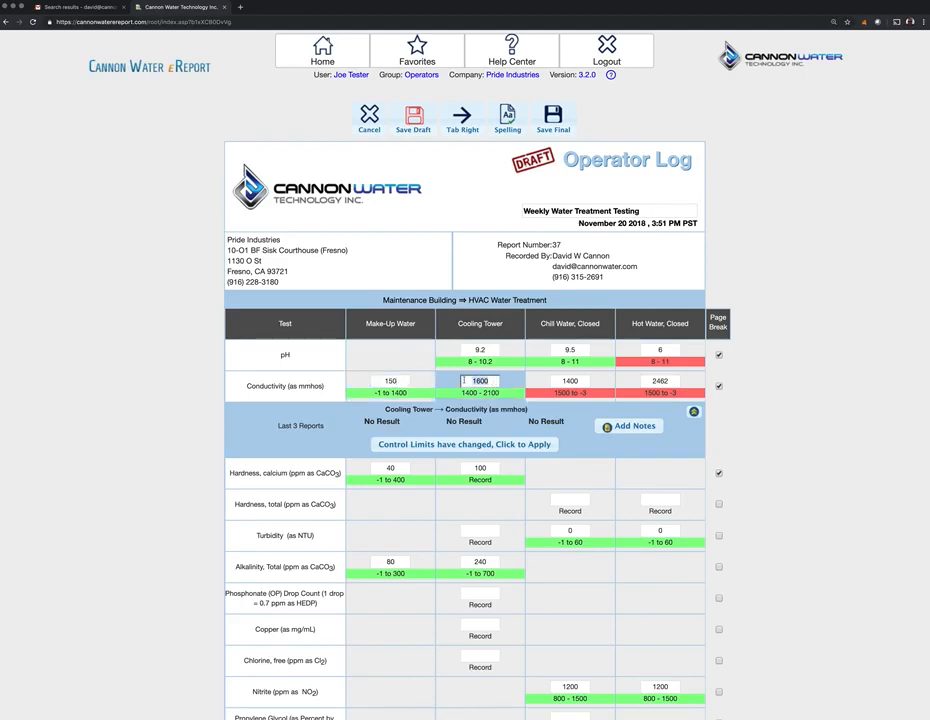
pyautogui.write('1500')
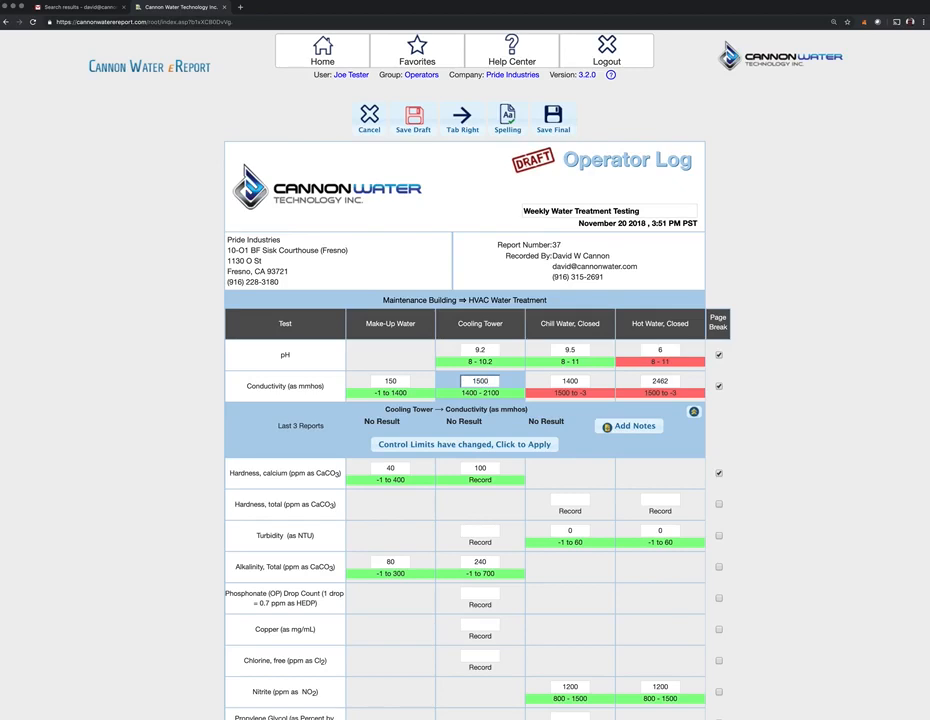
pyautogui.click(570, 381)
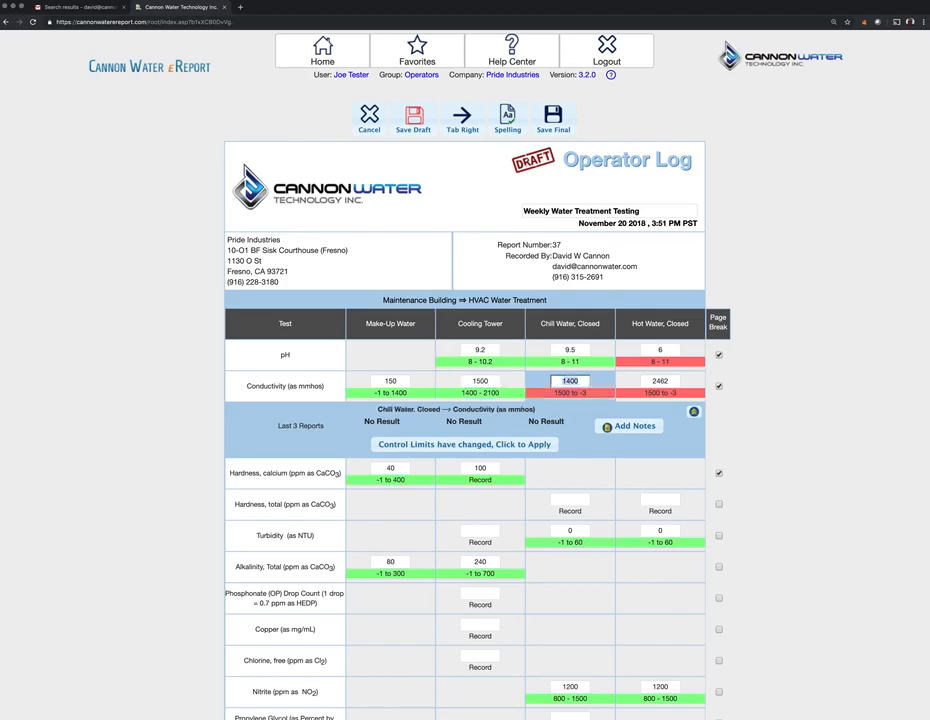
pyautogui.click(569, 381)
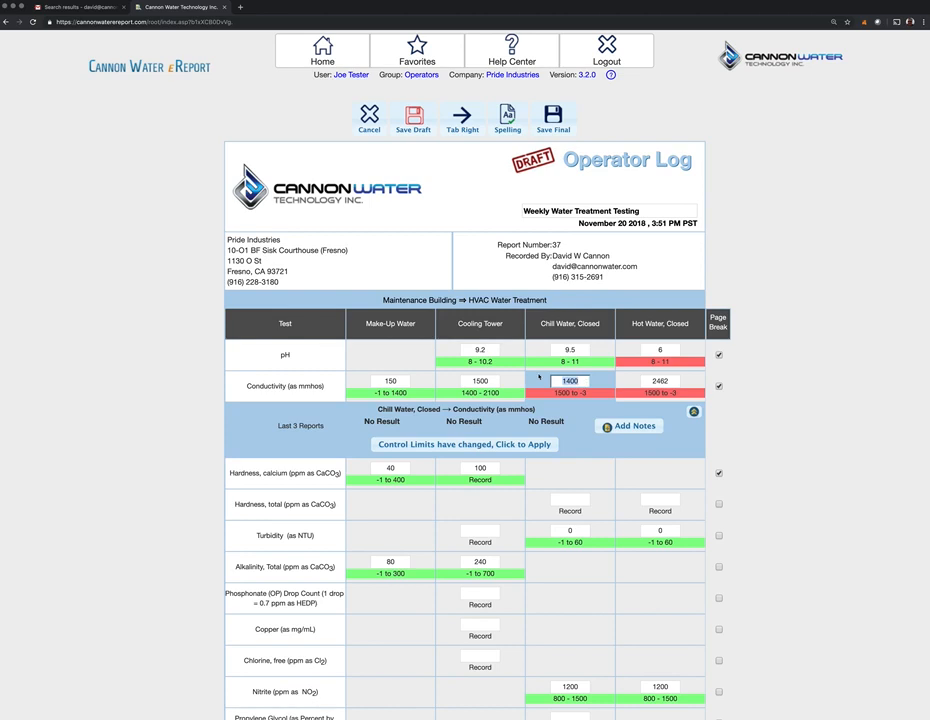
pyautogui.click(659, 381)
pyautogui.write('1400')
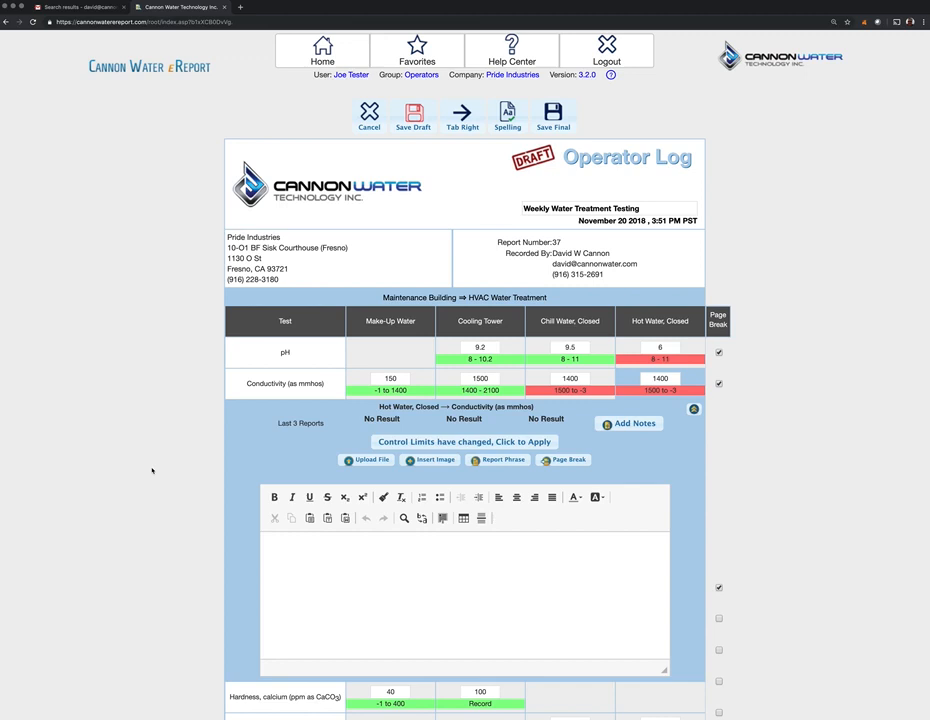
# Enter 0.2 as the Cooling Tower value in the Chlorine, free row
pyautogui.scroll(-3)
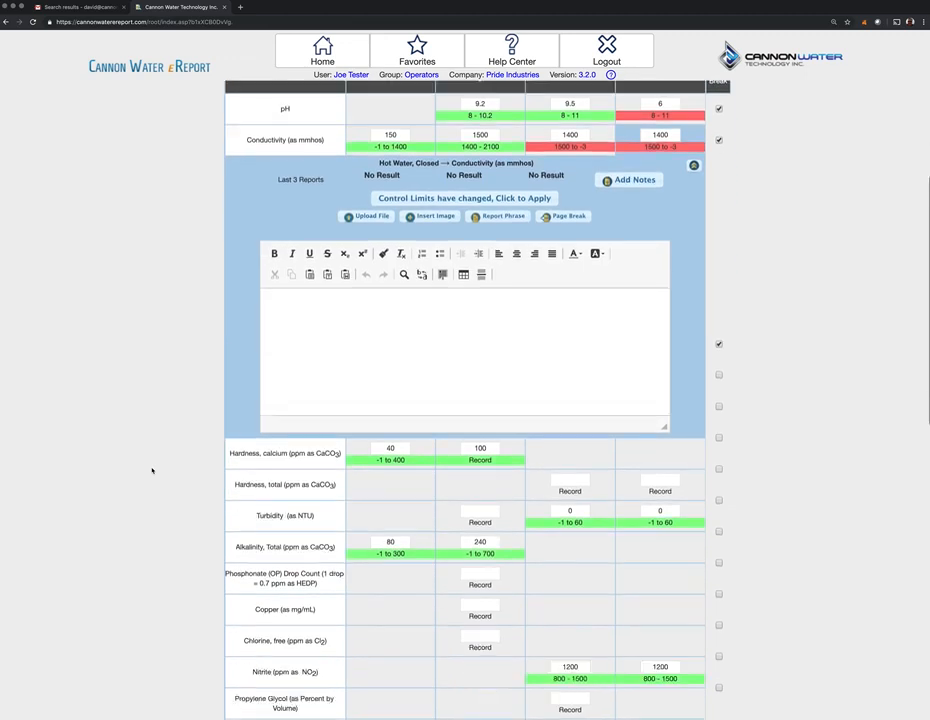
pyautogui.scroll(-3)
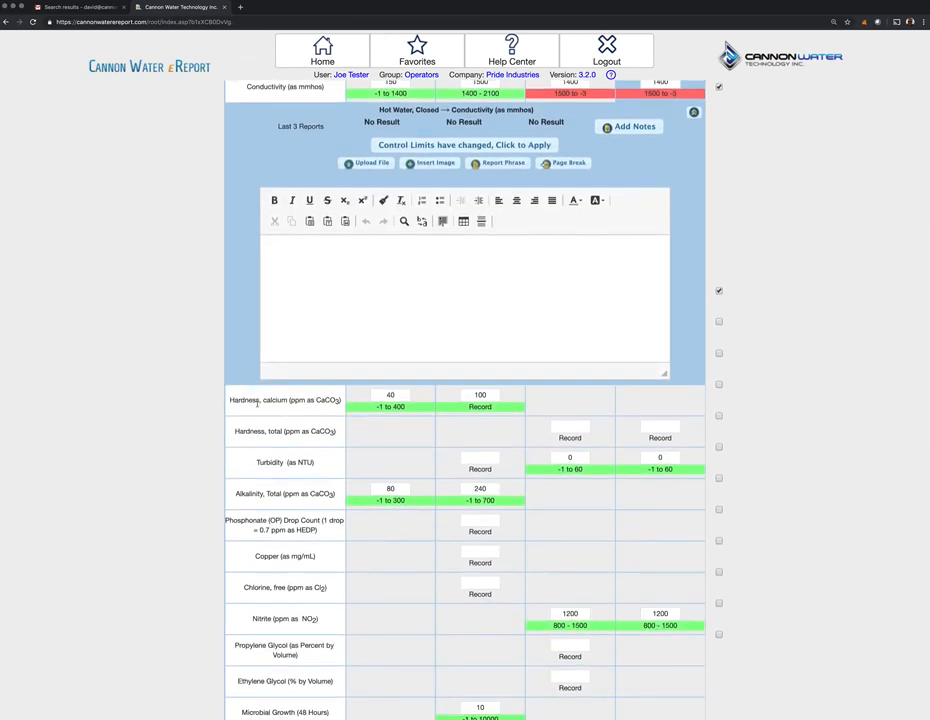
pyautogui.scroll(-3)
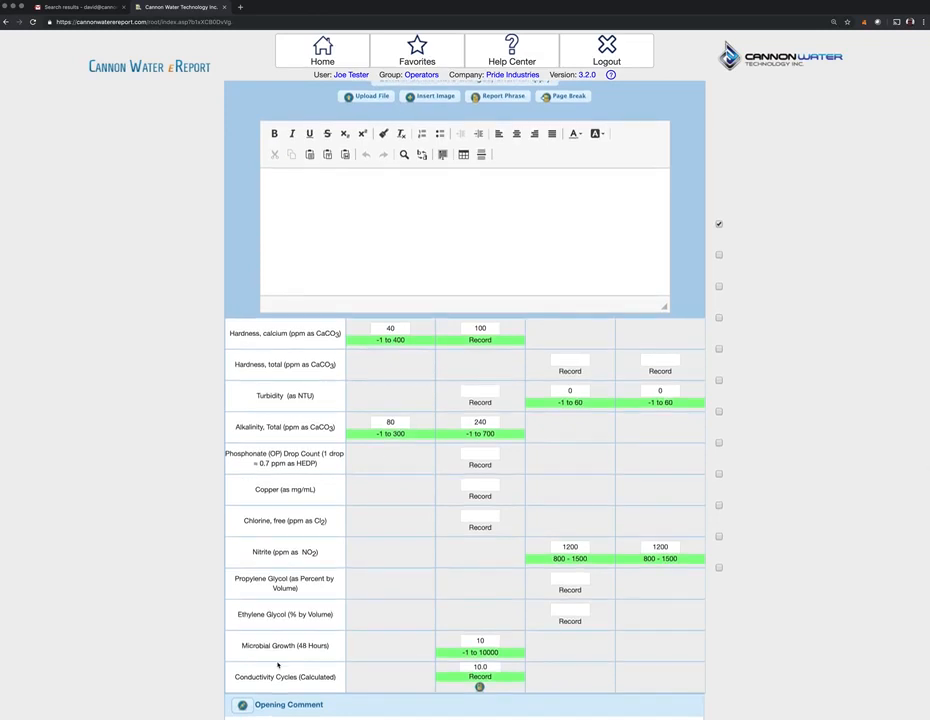
pyautogui.scroll(-3)
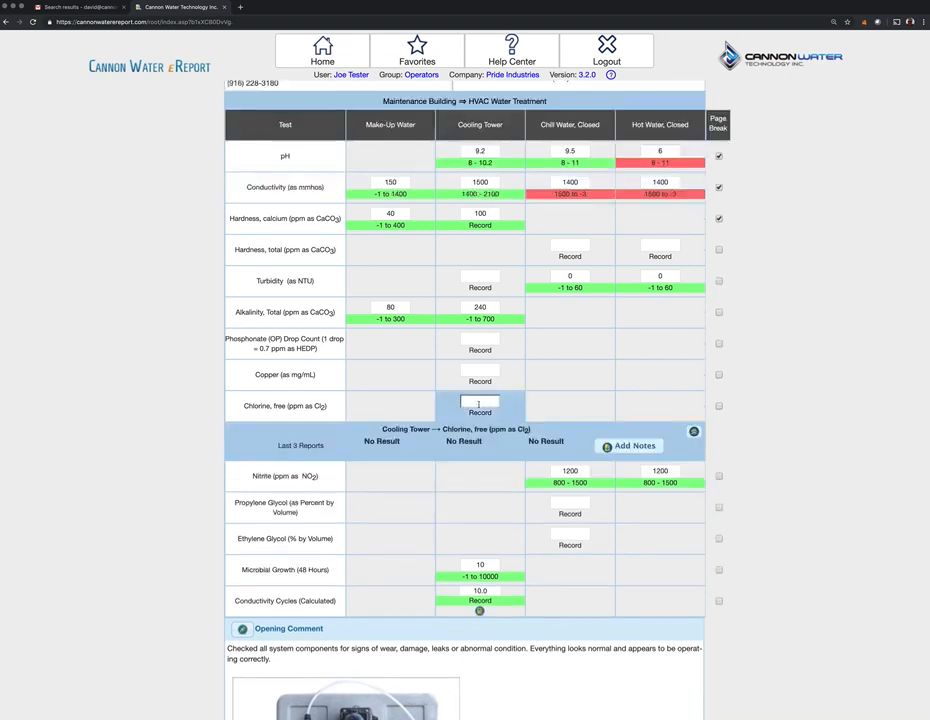
pyautogui.write('2')
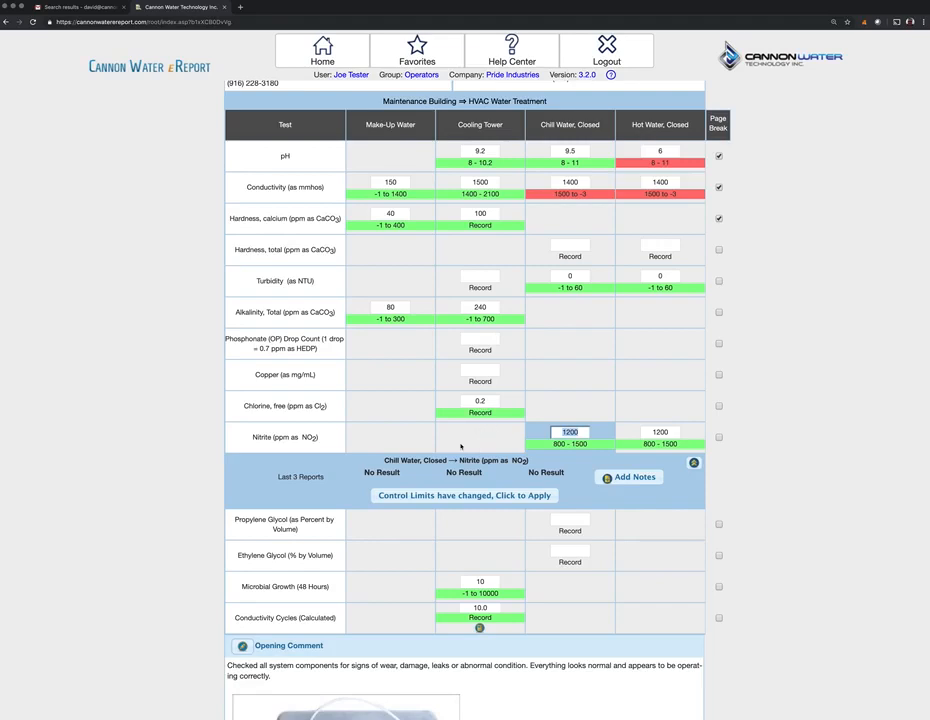
pyautogui.scroll(-3)
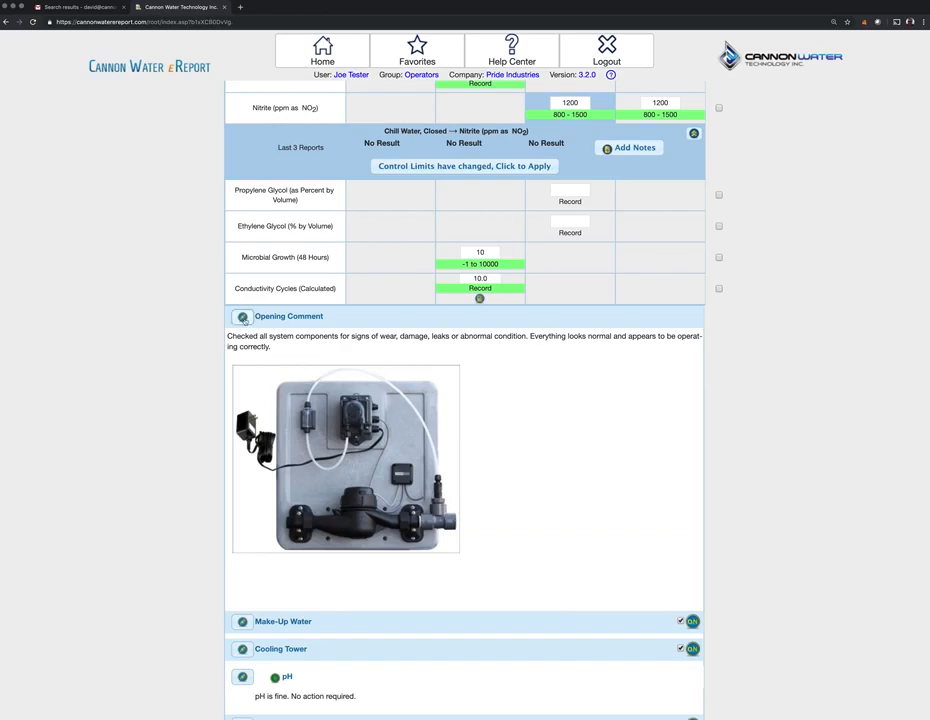
# Add the line 'Checked chemical pumps. Working correctly.' to the opening comment
pyautogui.click(288, 316)
pyautogui.write('Checked al')
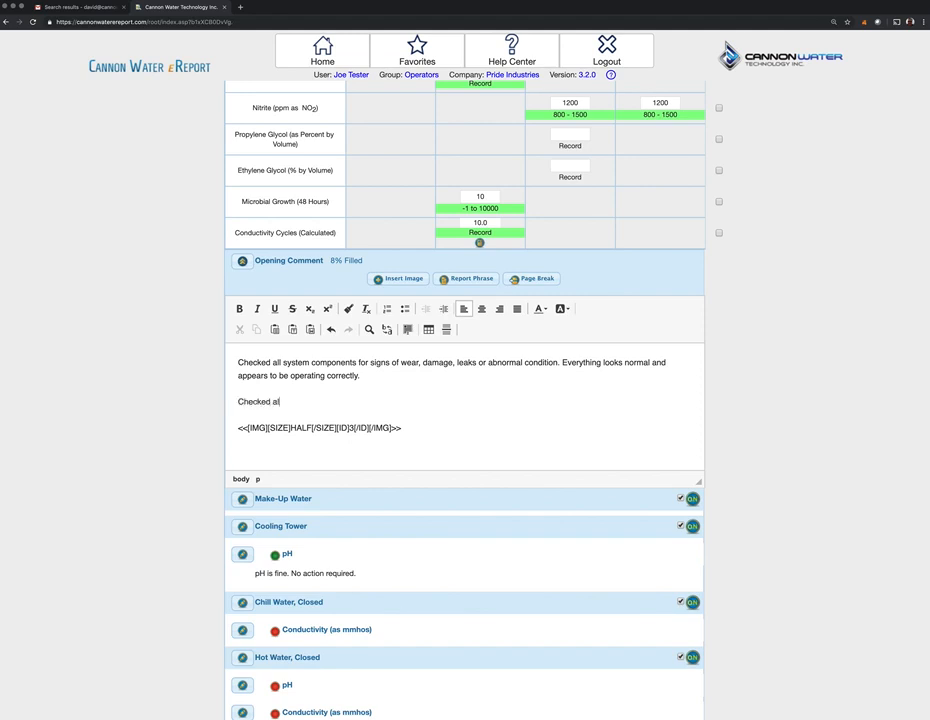
pyautogui.write('chem')
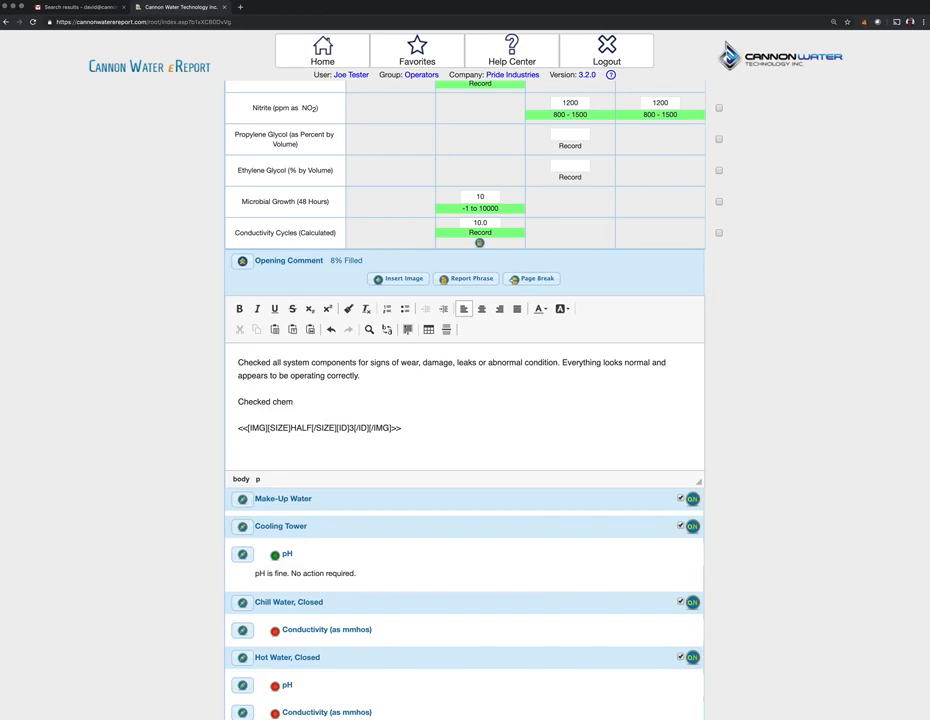
pyautogui.write('ical.')
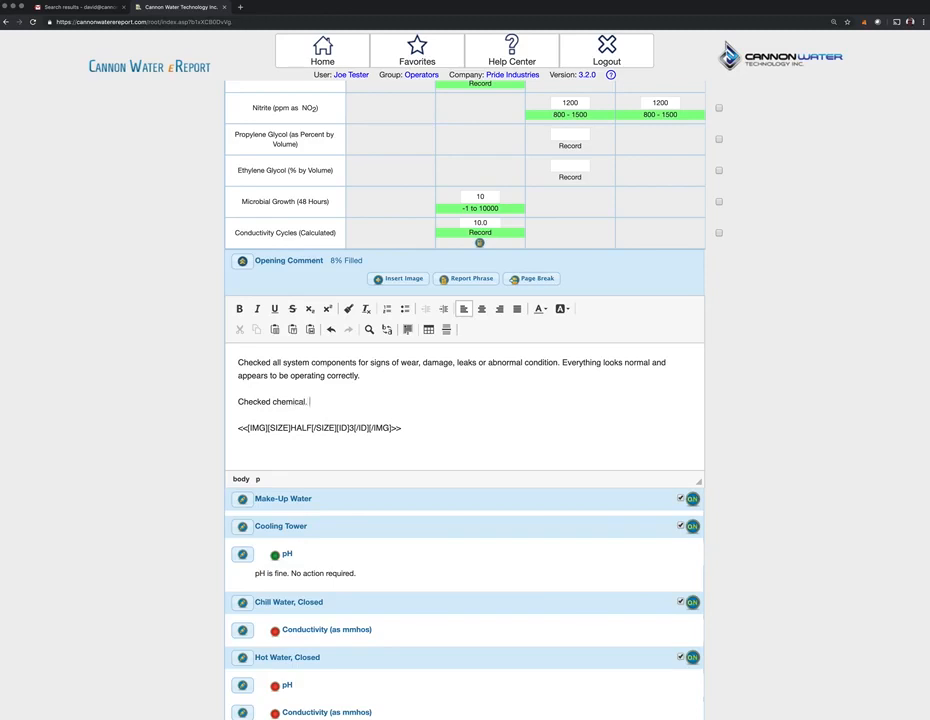
pyautogui.write('pumps. Working')
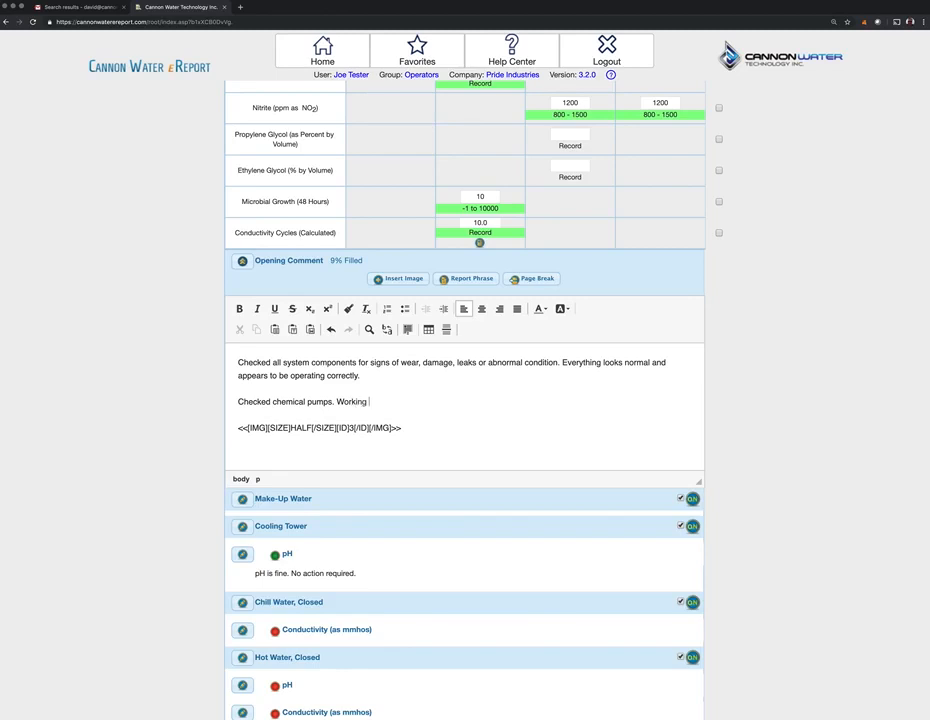
pyautogui.write('c')
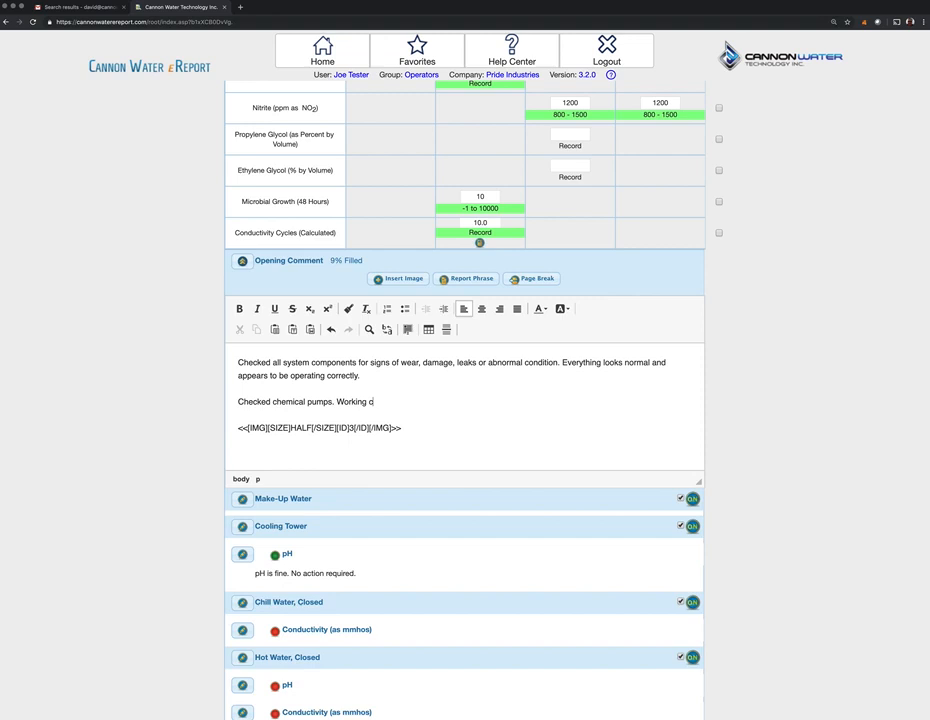
pyautogui.write('orrectly.')
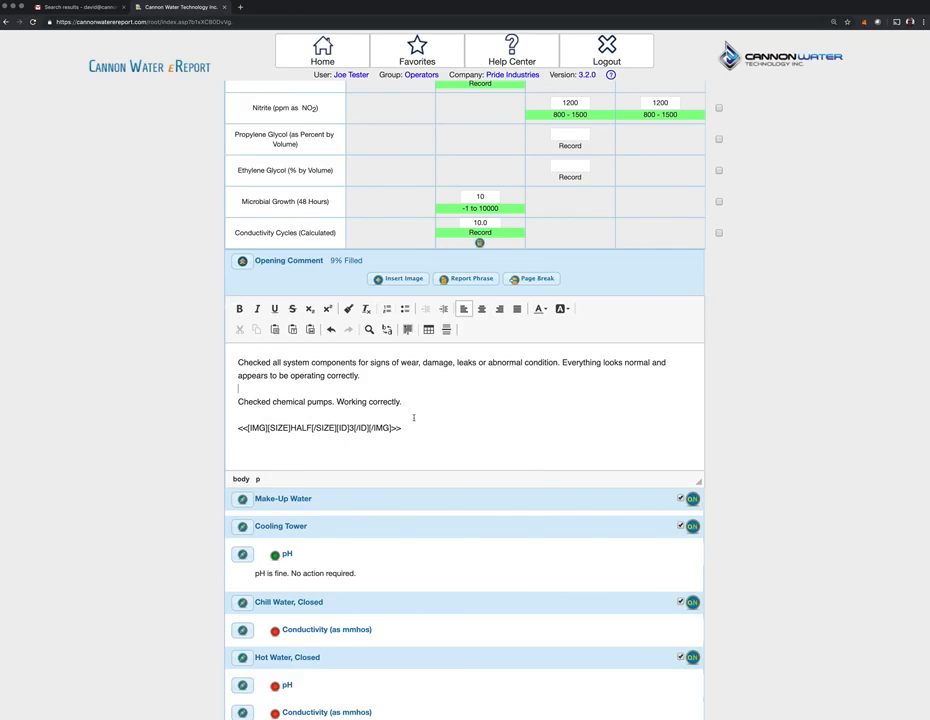
pyautogui.scroll(-3)
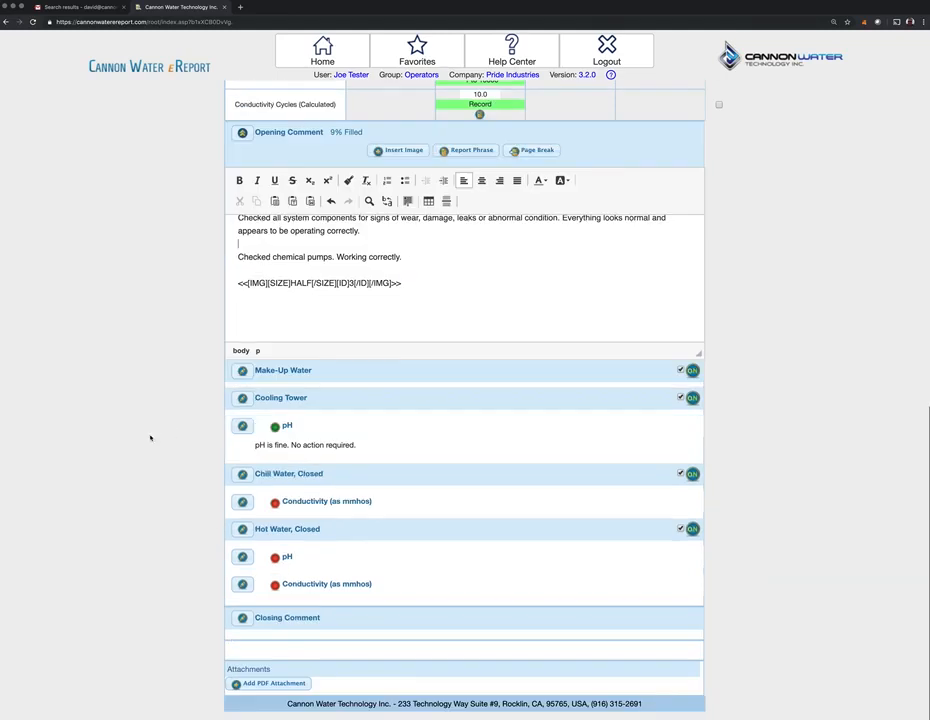
pyautogui.moveTo(197, 650)
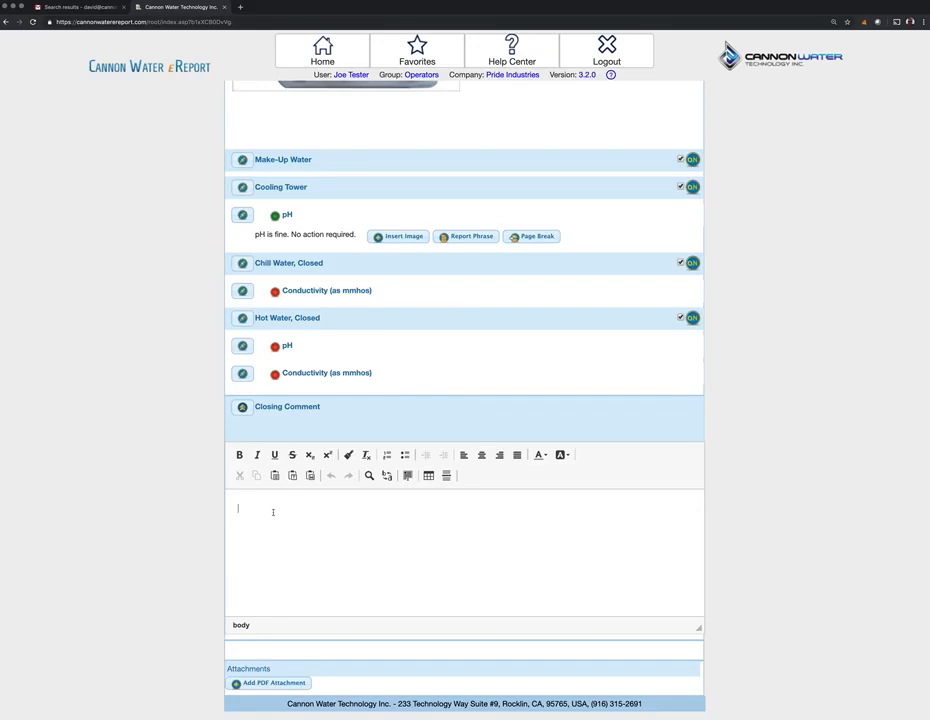
# Enter the closing comment 'All systems tested normal. No further action.'
pyautogui.write('All systems tested normal.')
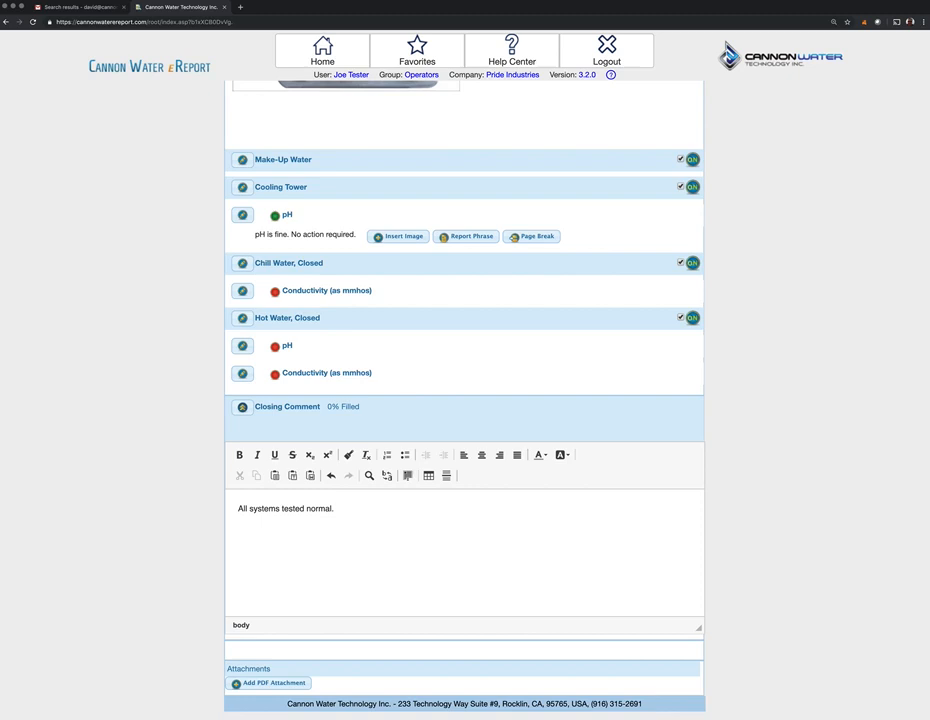
pyautogui.write('No f')
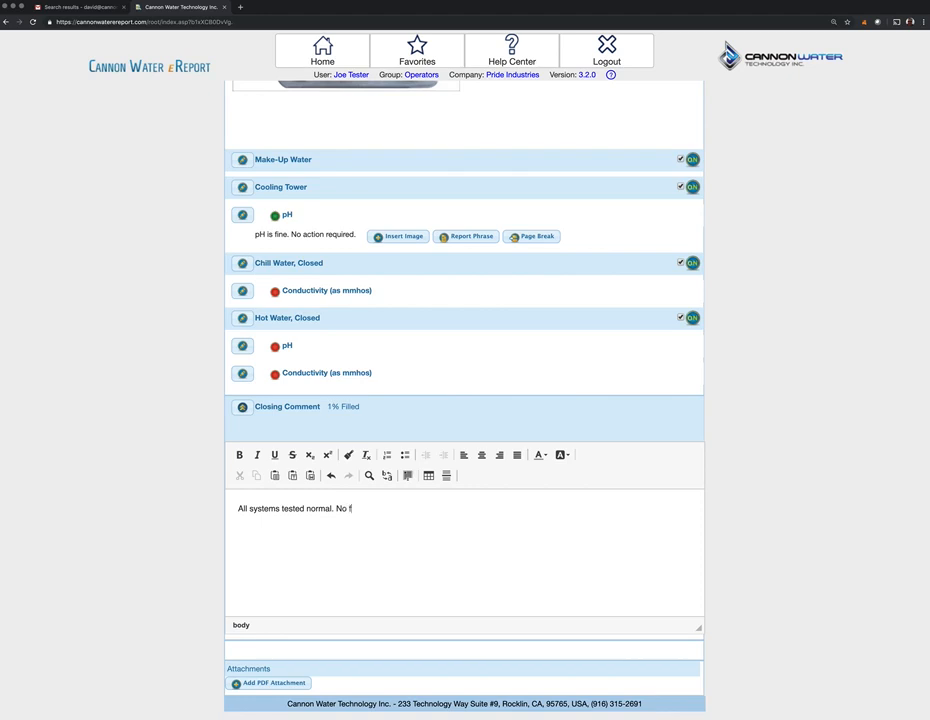
pyautogui.write('urthere')
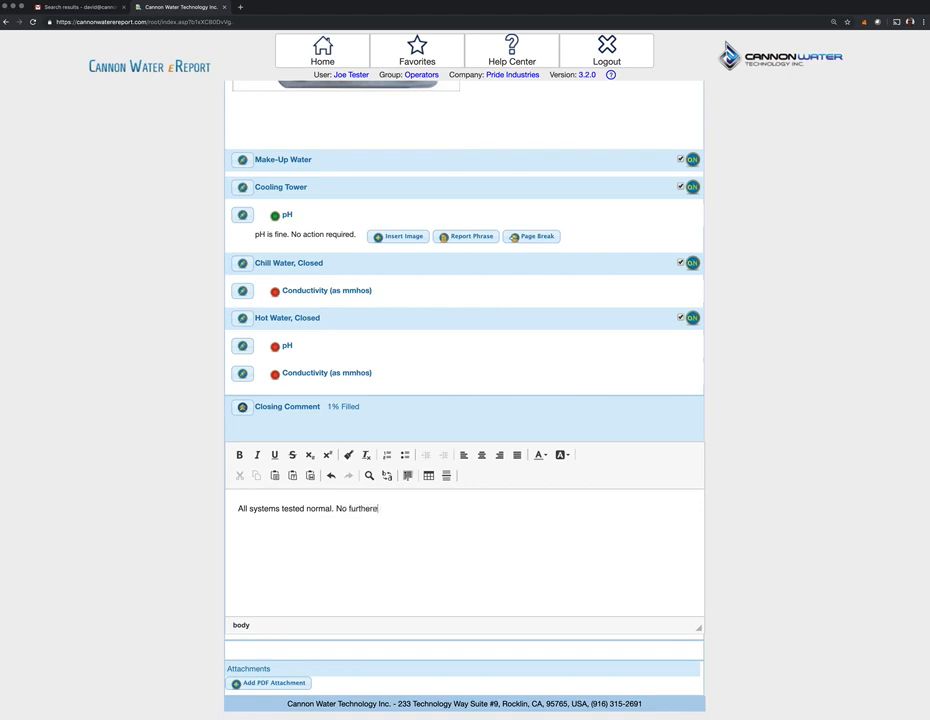
pyautogui.write('action.')
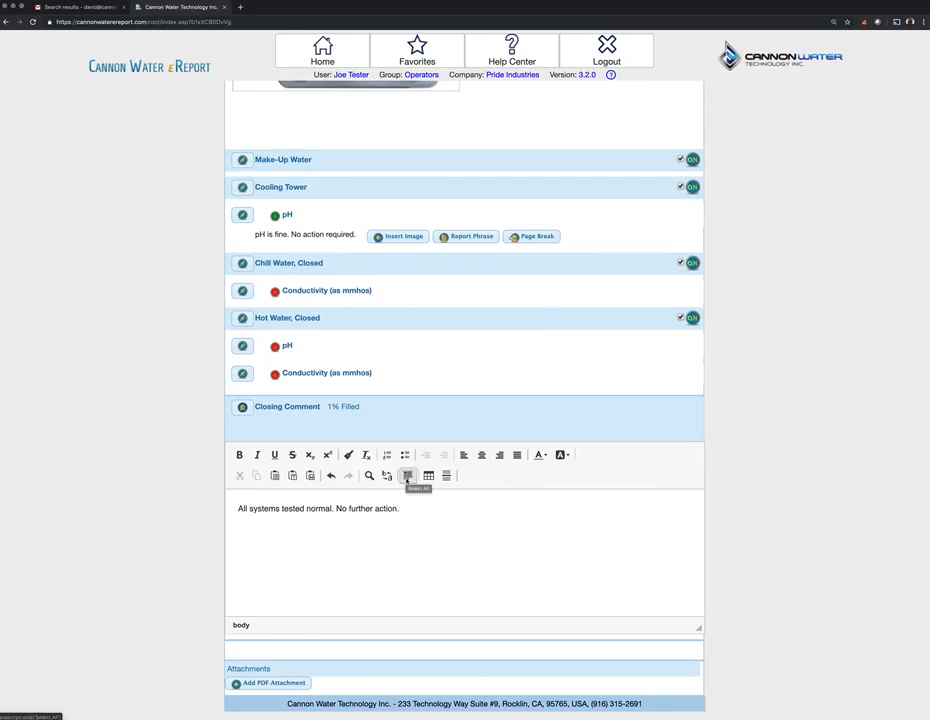
pyautogui.moveTo(447, 475)
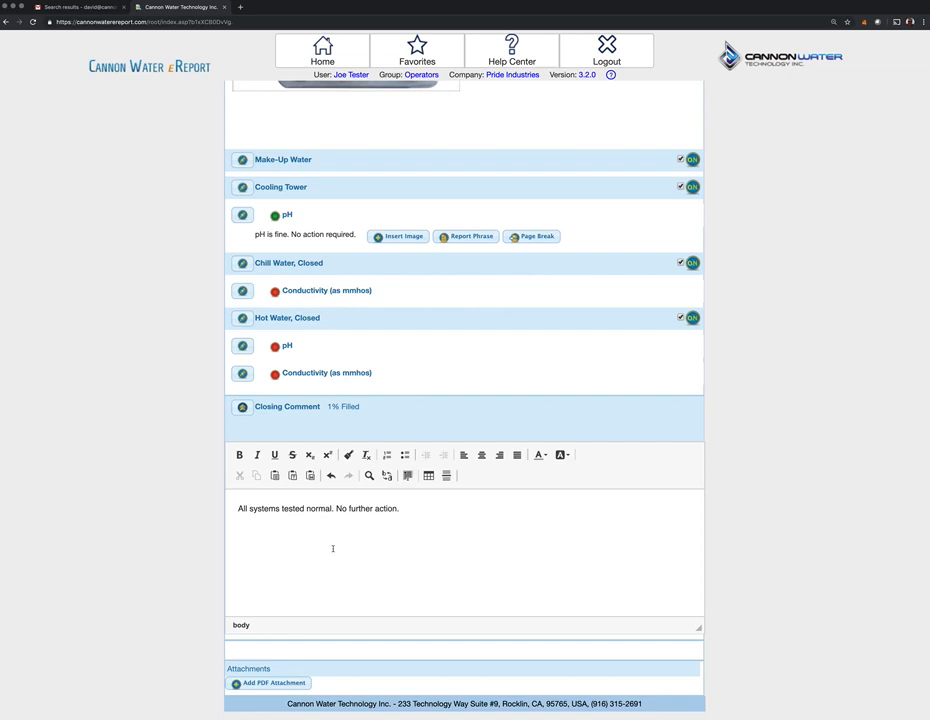
pyautogui.moveTo(710, 541)
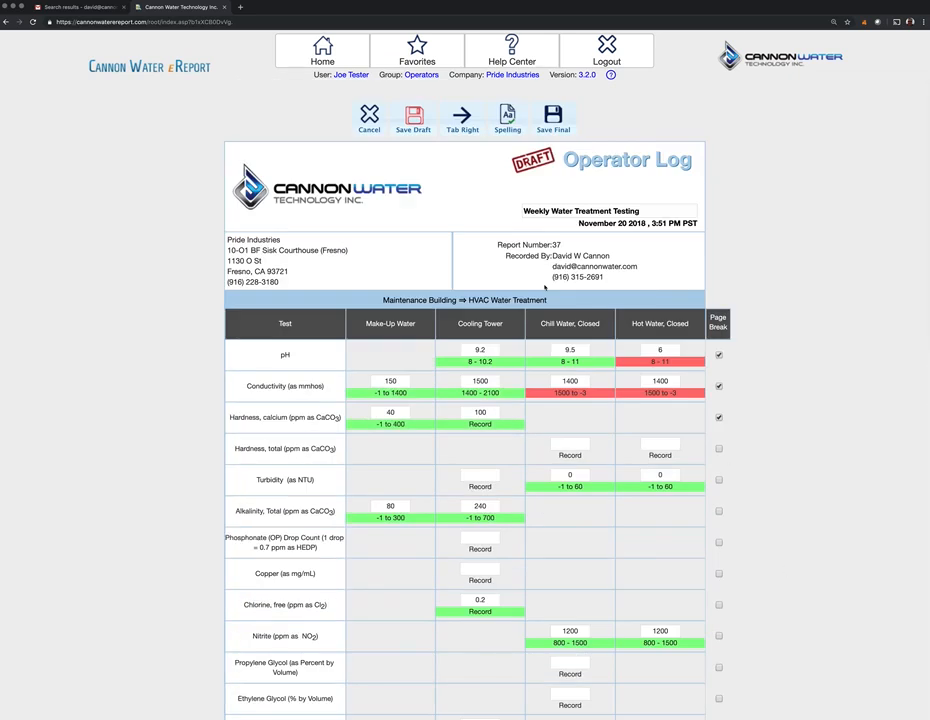
# Save report 37 as a draft and scroll through its preview with updated readings
pyautogui.click(413, 118)
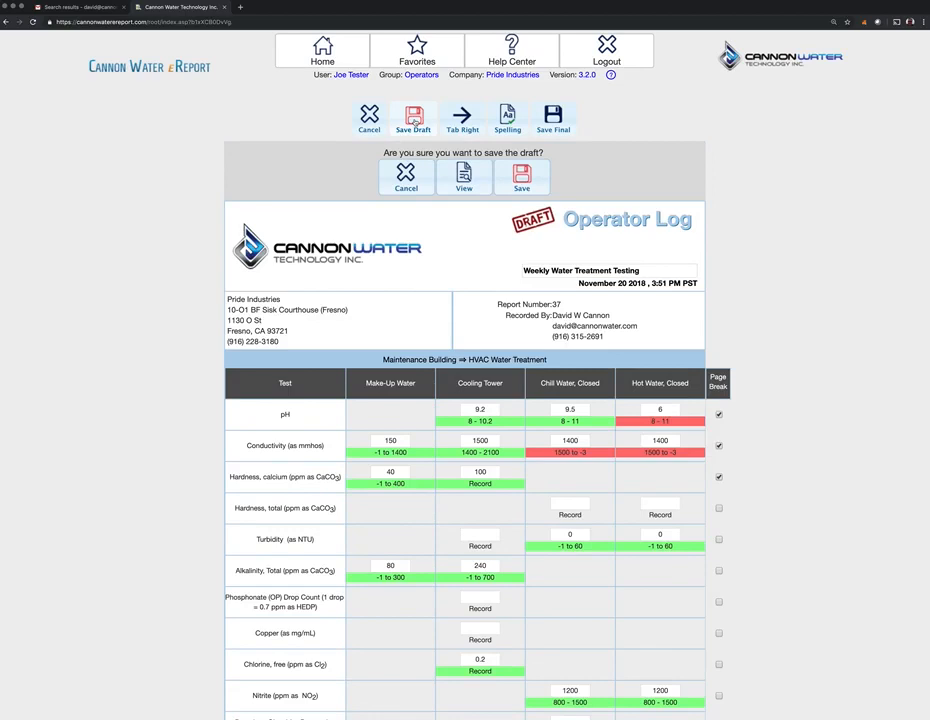
pyautogui.click(521, 178)
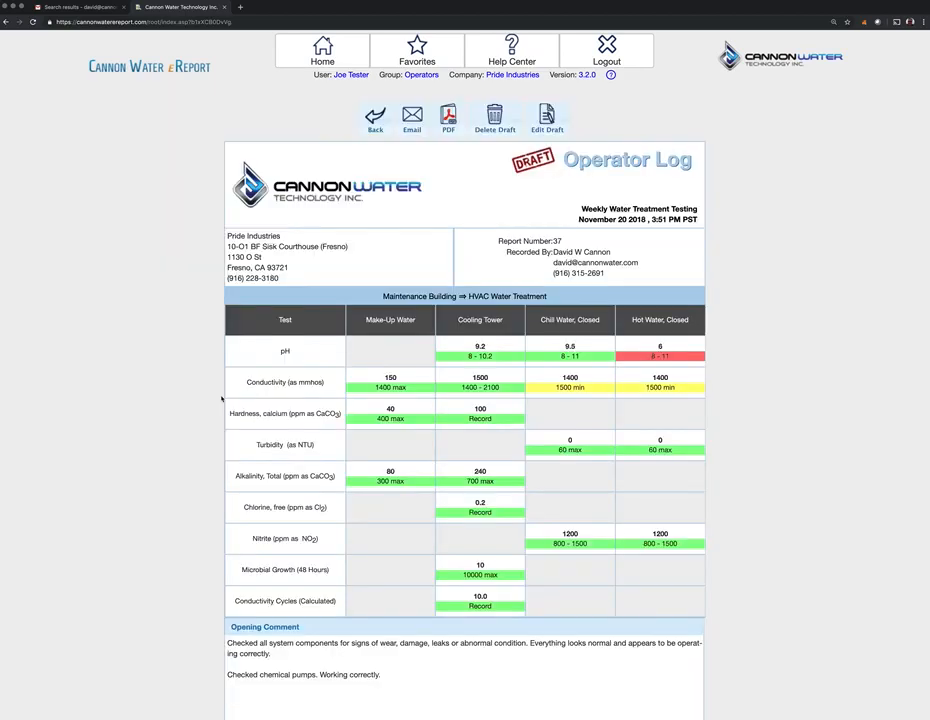
pyautogui.scroll(-3)
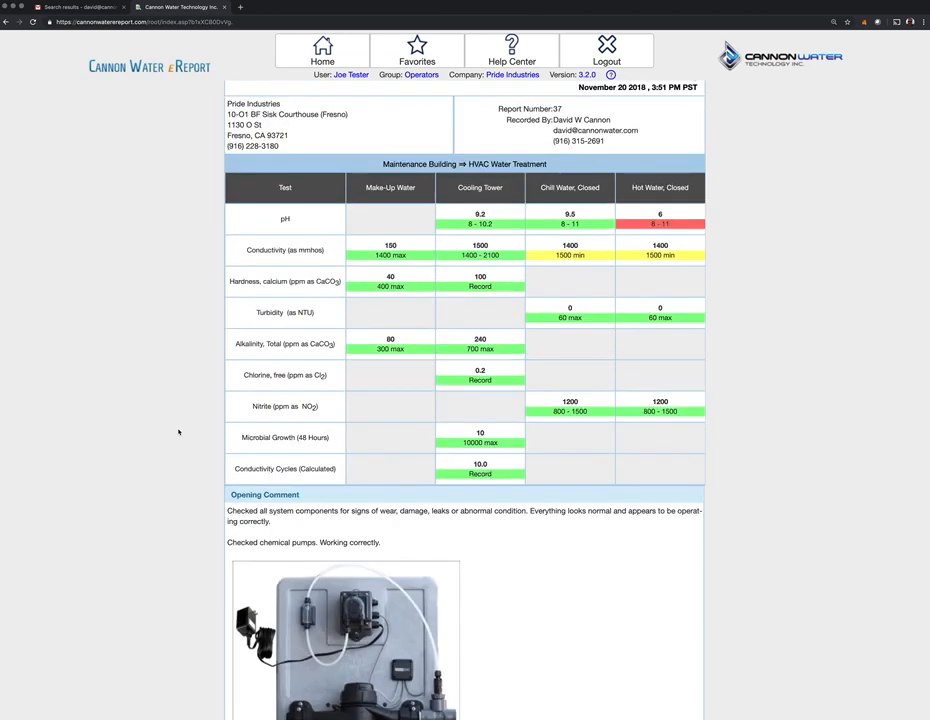
pyautogui.scroll(-3)
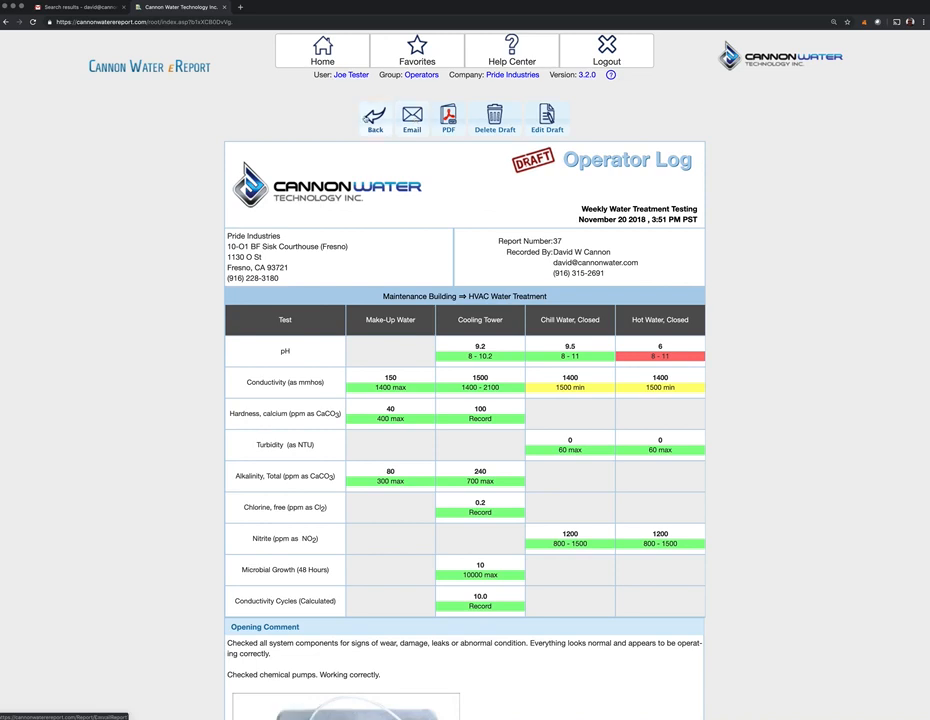
pyautogui.click(374, 120)
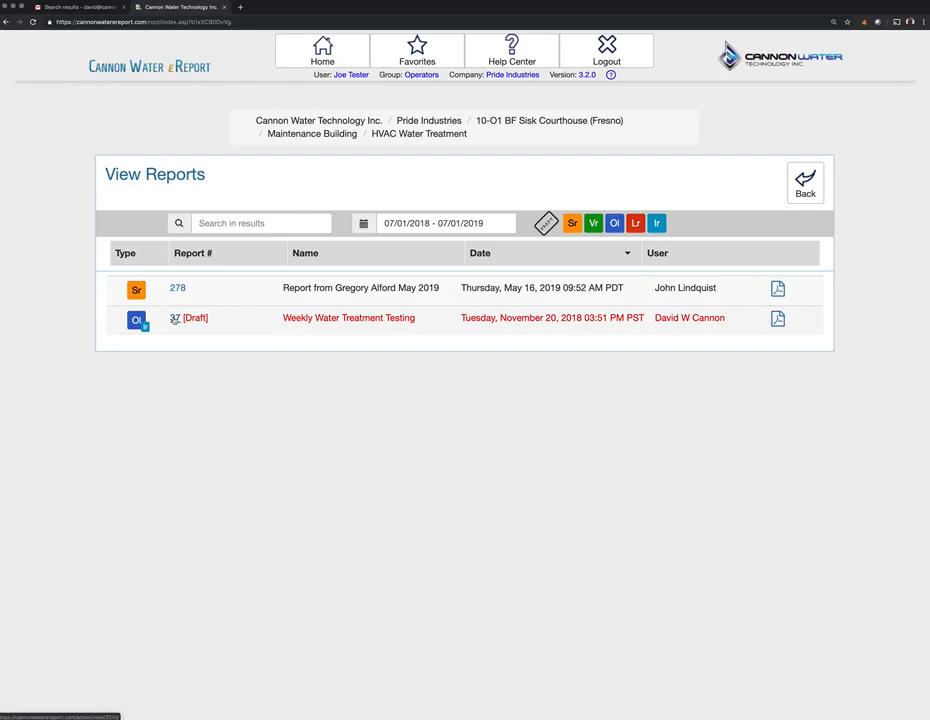
pyautogui.click(196, 318)
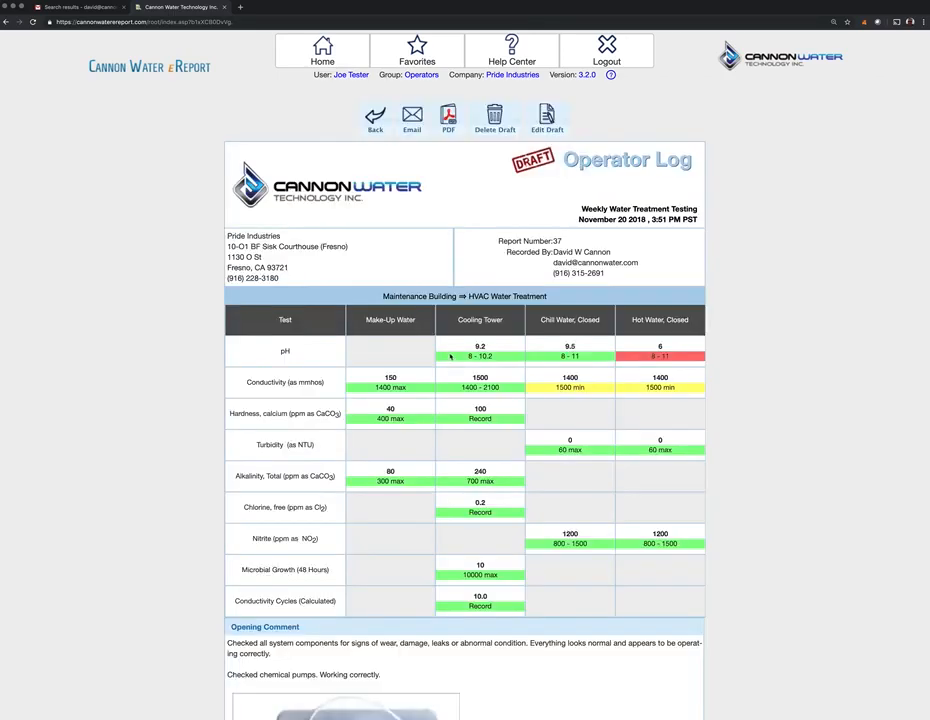
pyautogui.moveTo(334, 294)
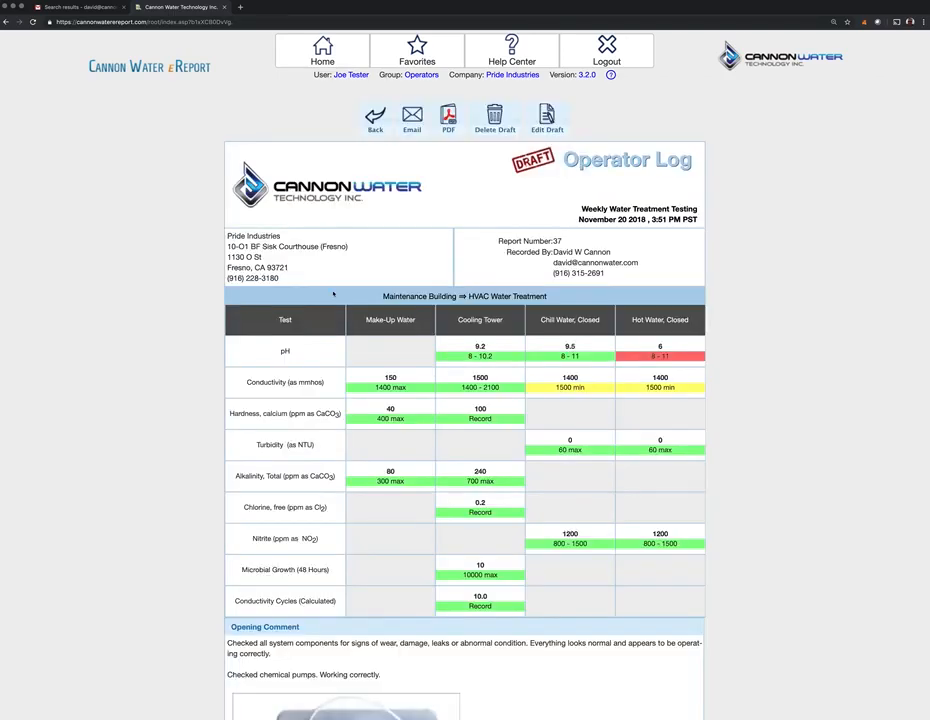
pyautogui.scroll(-3)
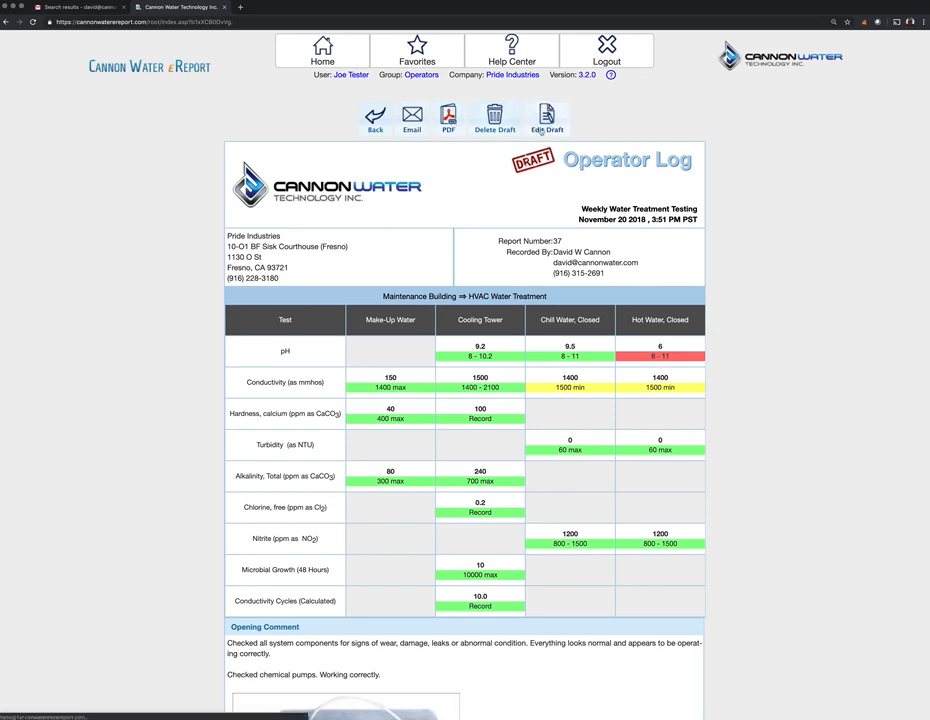
# Reopen draft report 37 for editing, then return to the HVAC Water Treatment dashboard
pyautogui.click(546, 118)
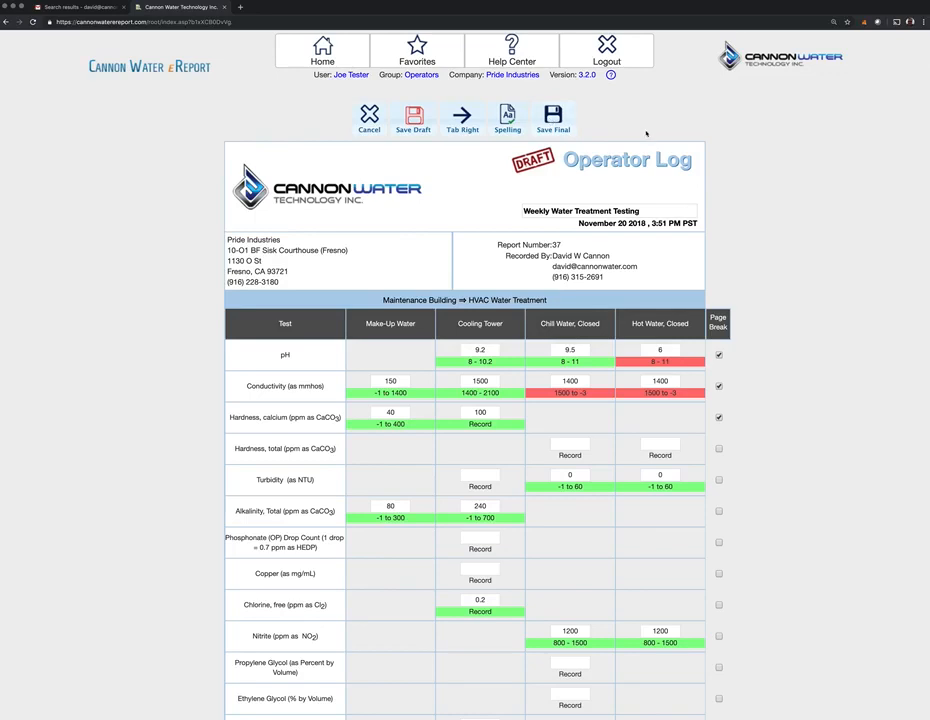
pyautogui.moveTo(152, 349)
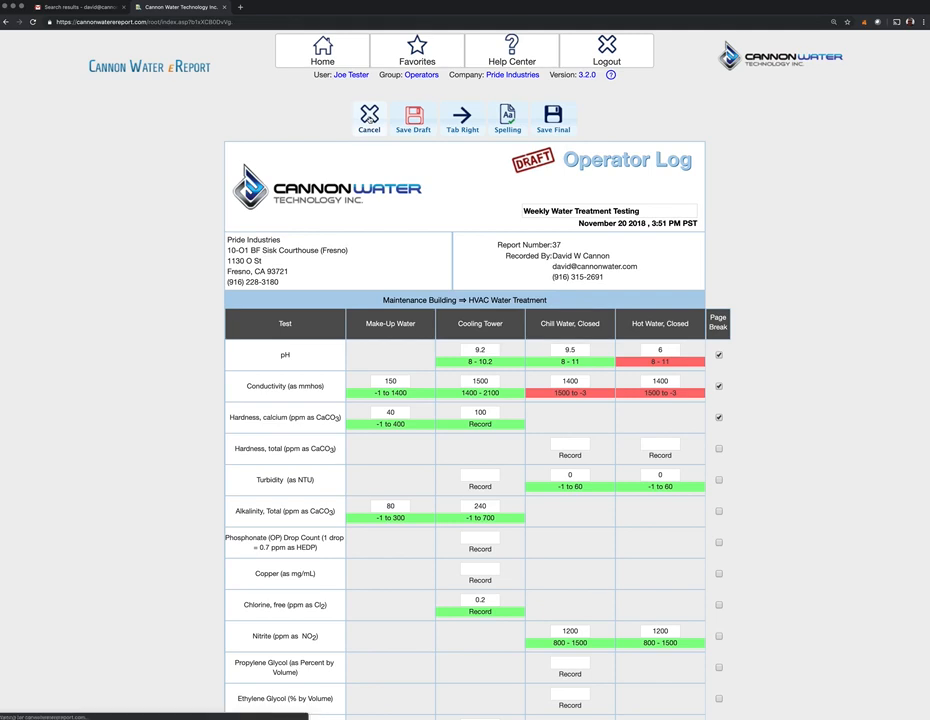
pyautogui.click(369, 118)
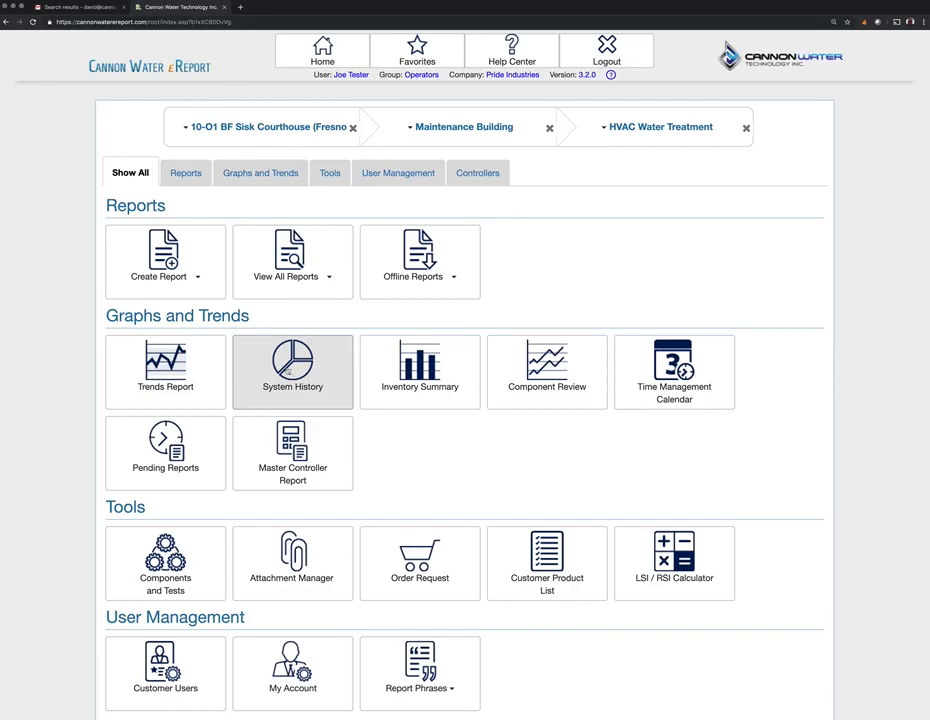
pyautogui.moveTo(293, 453)
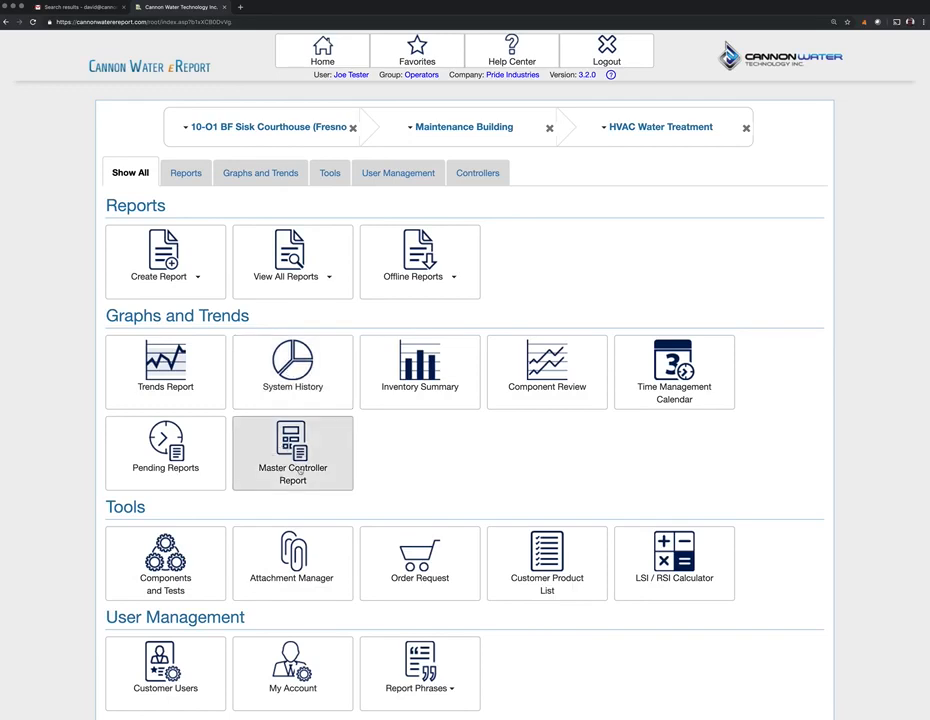